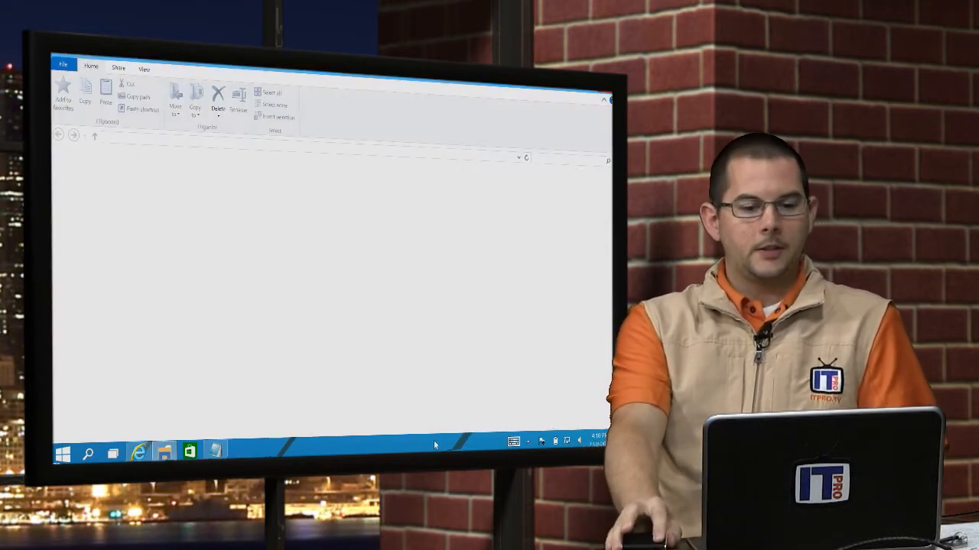
Step: Browse and eject the JUMPER (F:) drive, then browse the newly connected WorkUSB (F:) drive
left_click(97, 395)
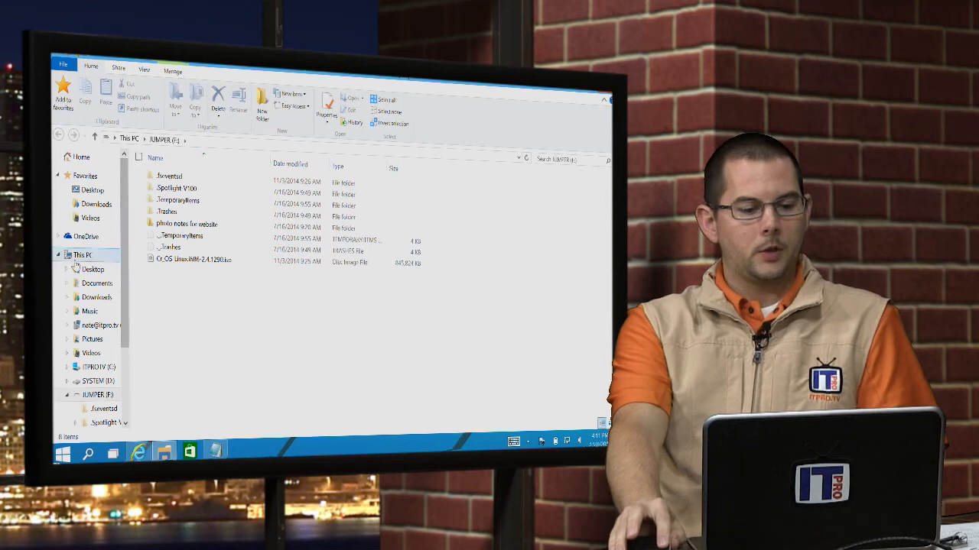
left_click(83, 255)
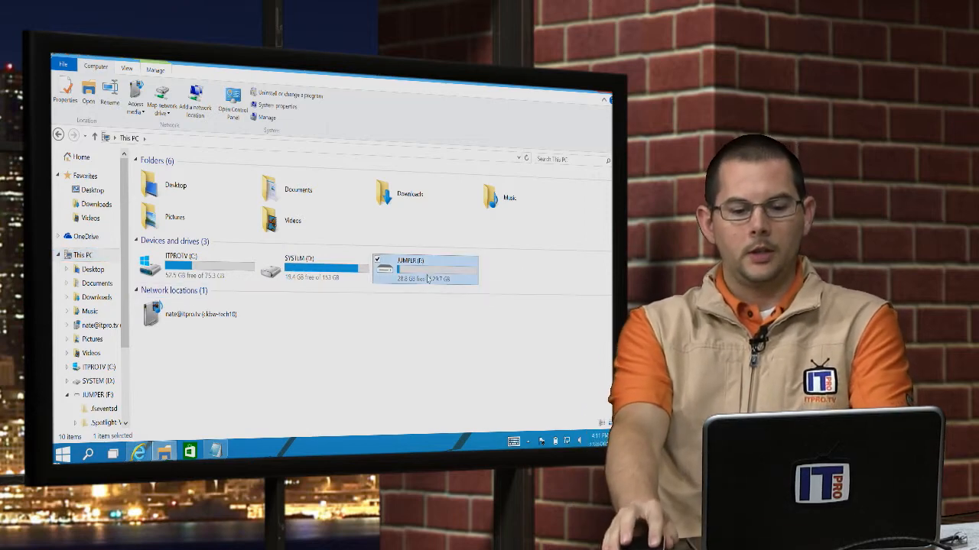
right_click(424, 268)
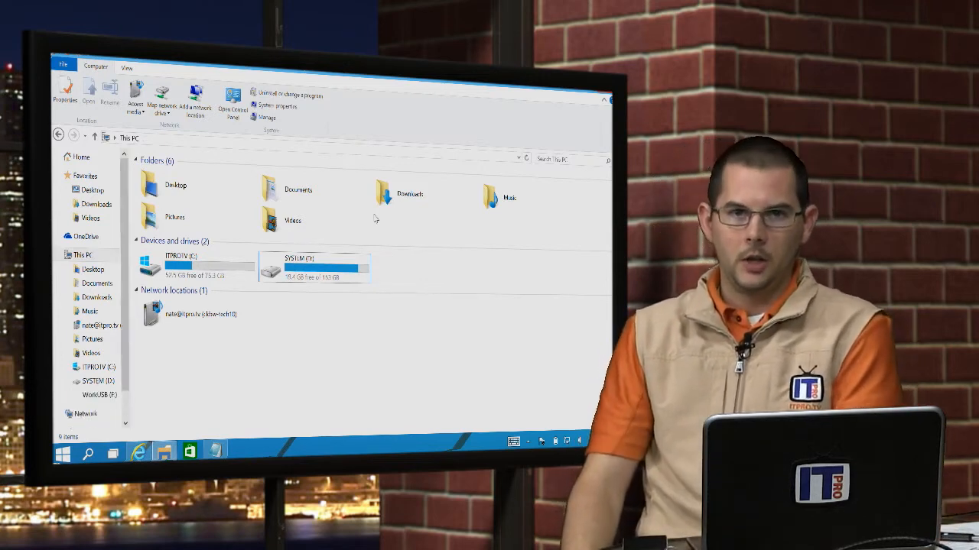
left_click(99, 395)
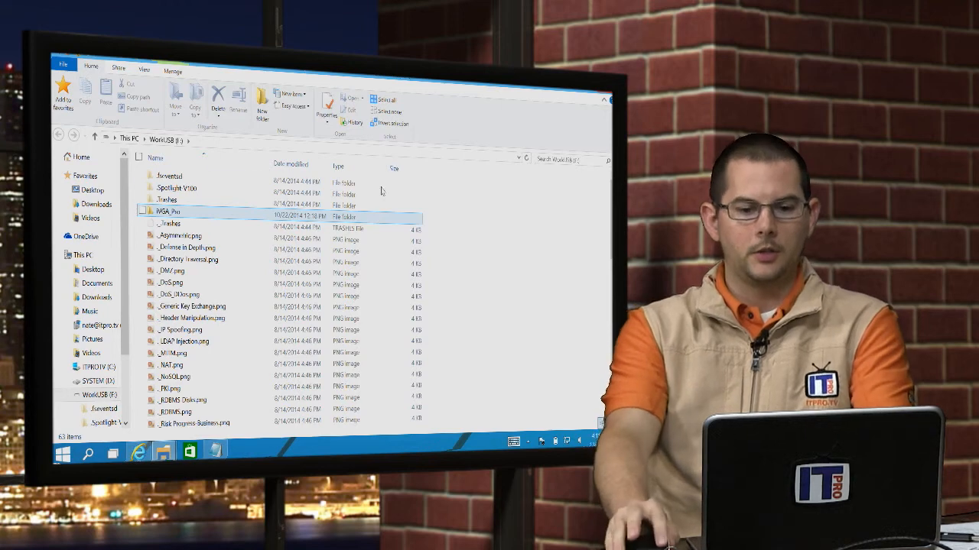
left_click(82, 255)
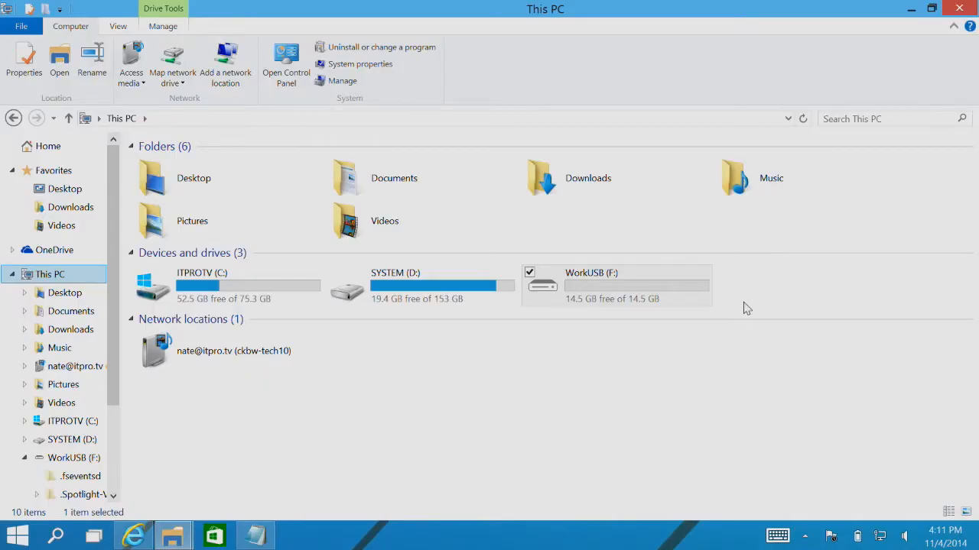
Step: Select WorkUSB, then search for gpedit.msc in Windows search to launch the editor
left_click(616, 285)
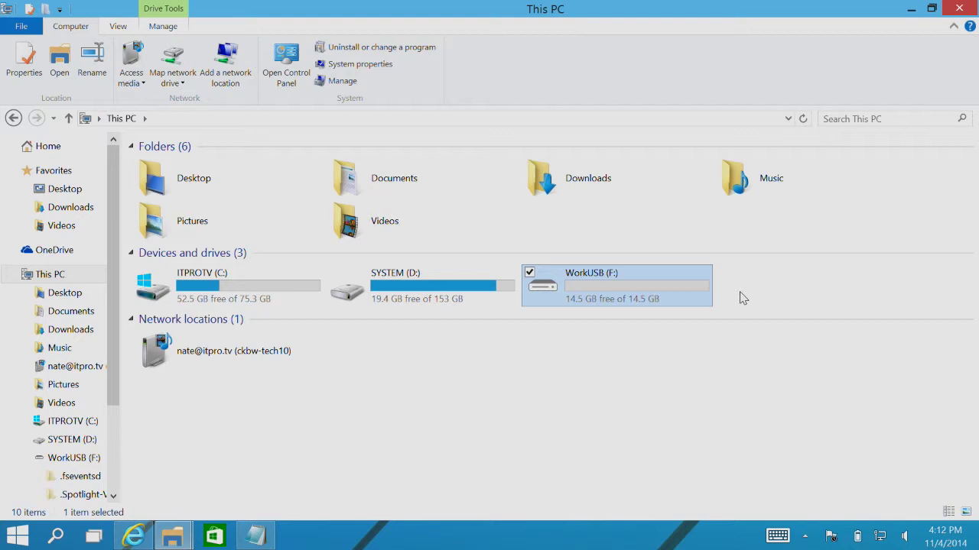
left_click(17, 535)
type("gp")
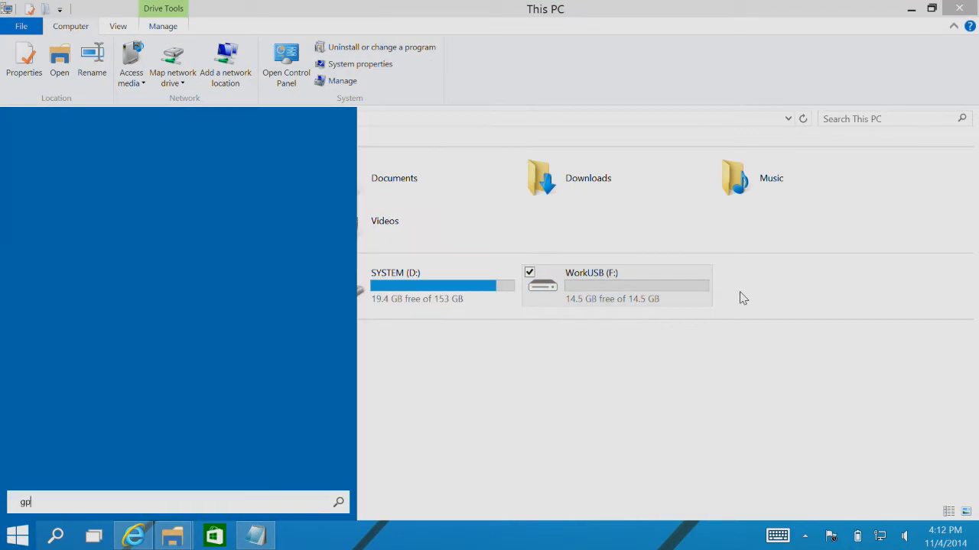
type("edit")
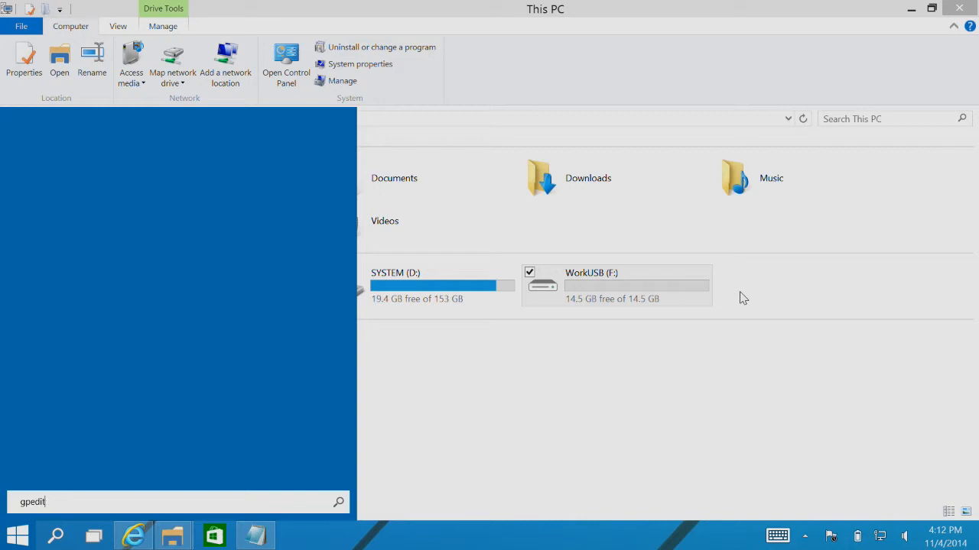
type(".msc")
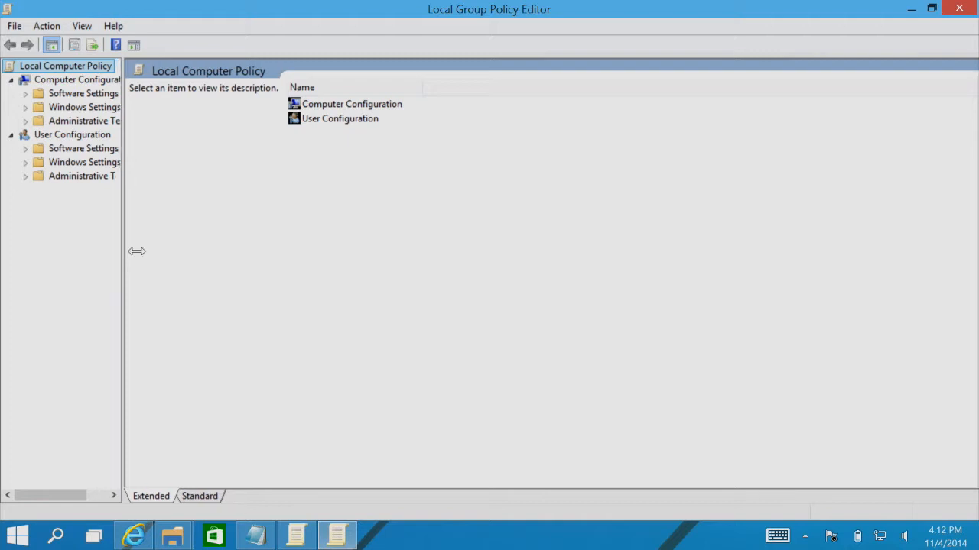
Step: Widen the tree, reach Device Installation Restrictions, and select the setup-class allow policy
left_click_drag(124, 252, 204, 251)
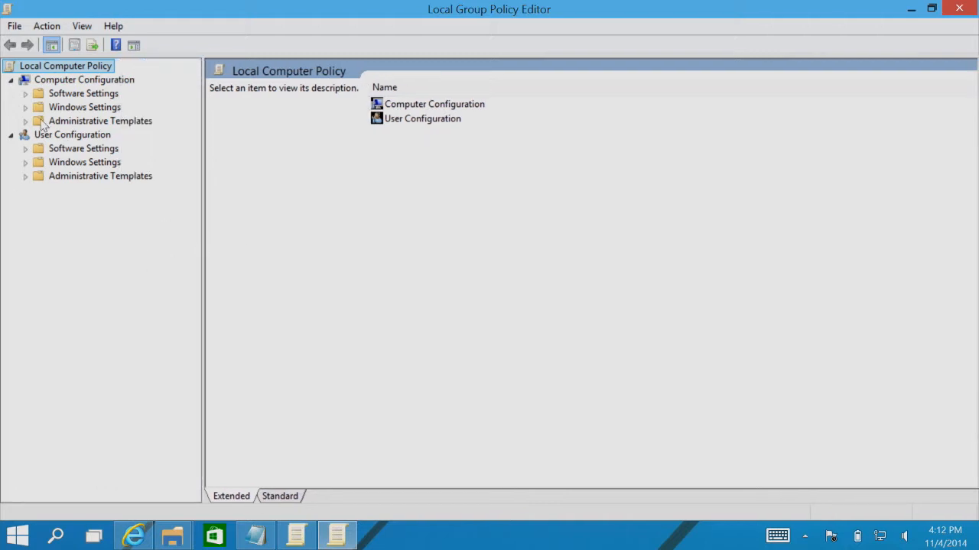
mouse_move(46, 136)
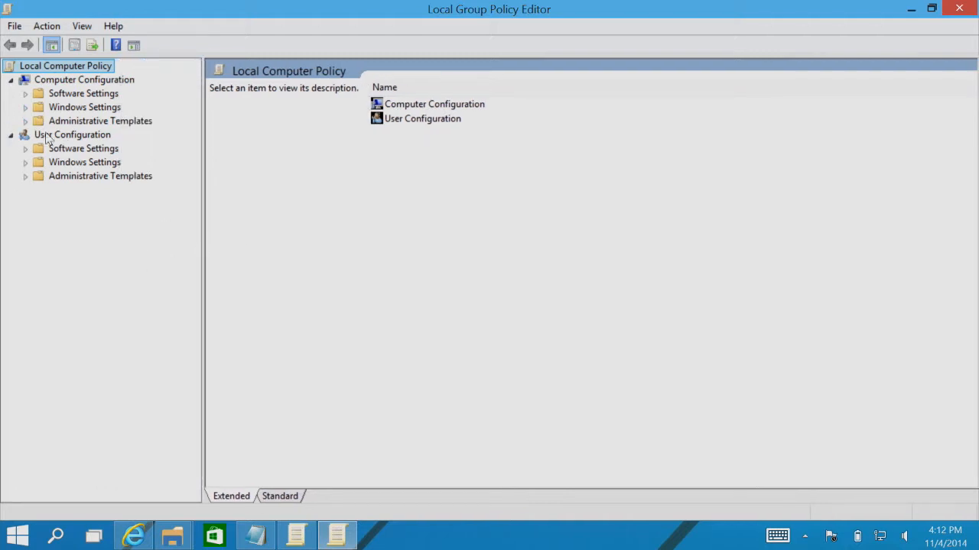
left_click(25, 120)
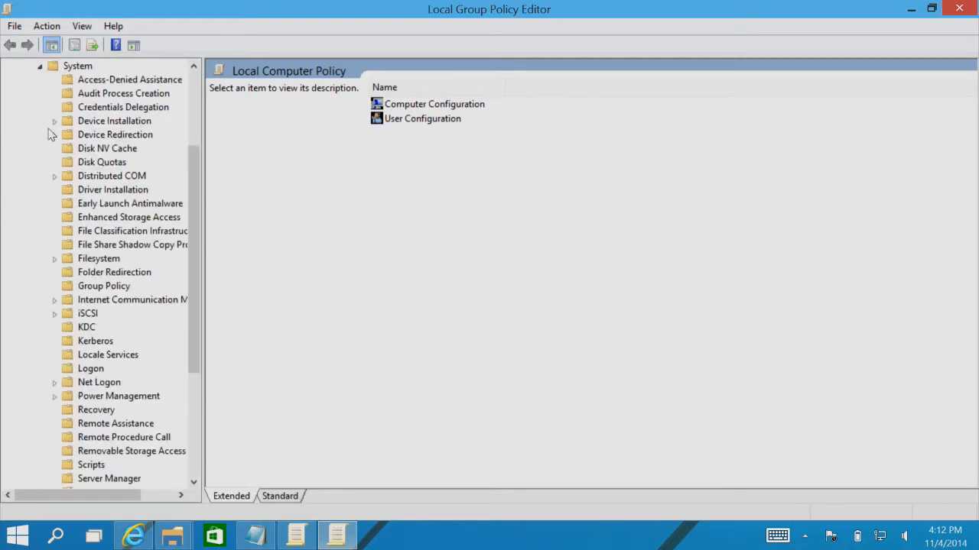
left_click(54, 121)
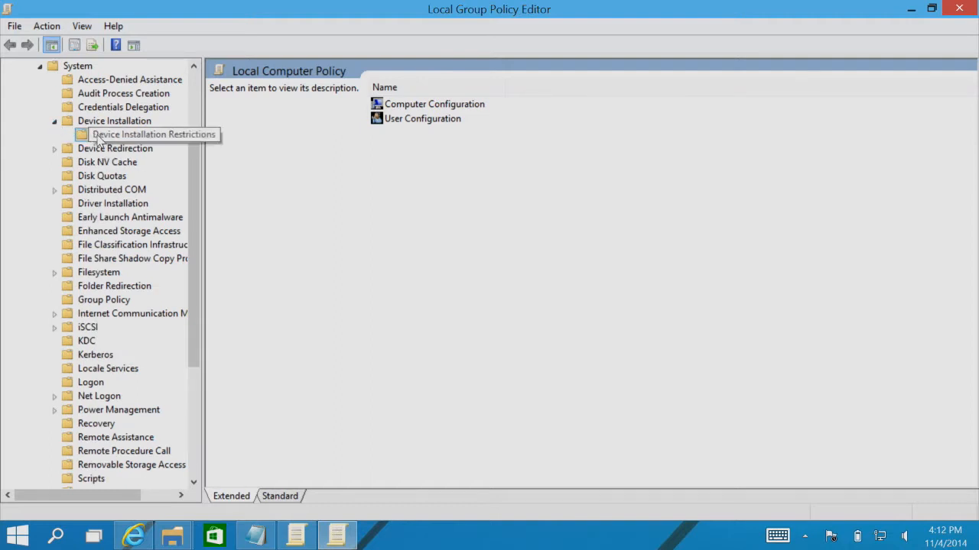
left_click(145, 134)
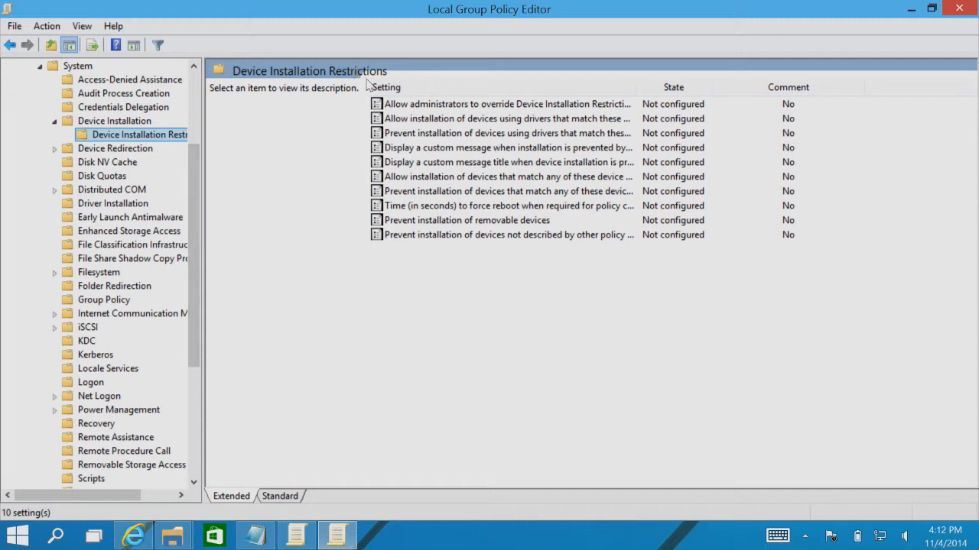
mouse_move(619, 126)
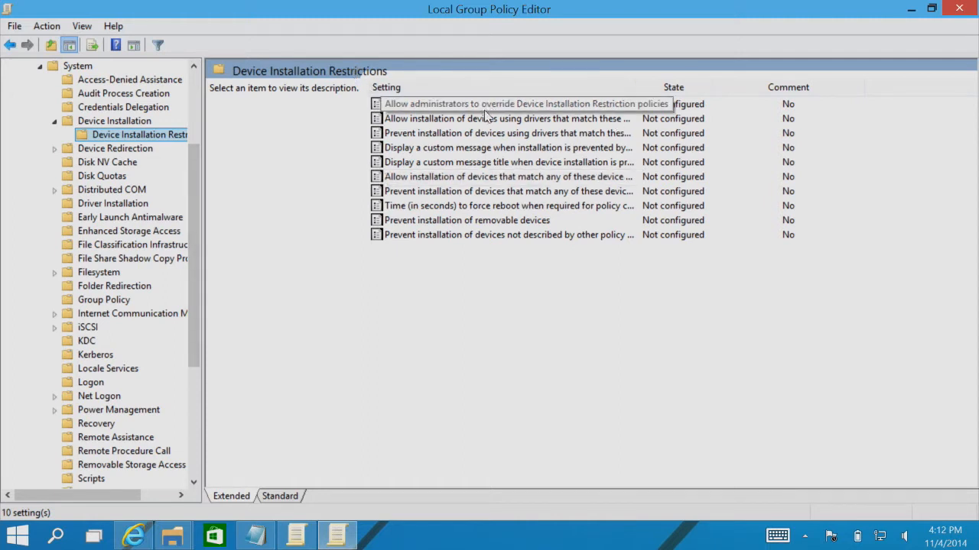
left_click(506, 119)
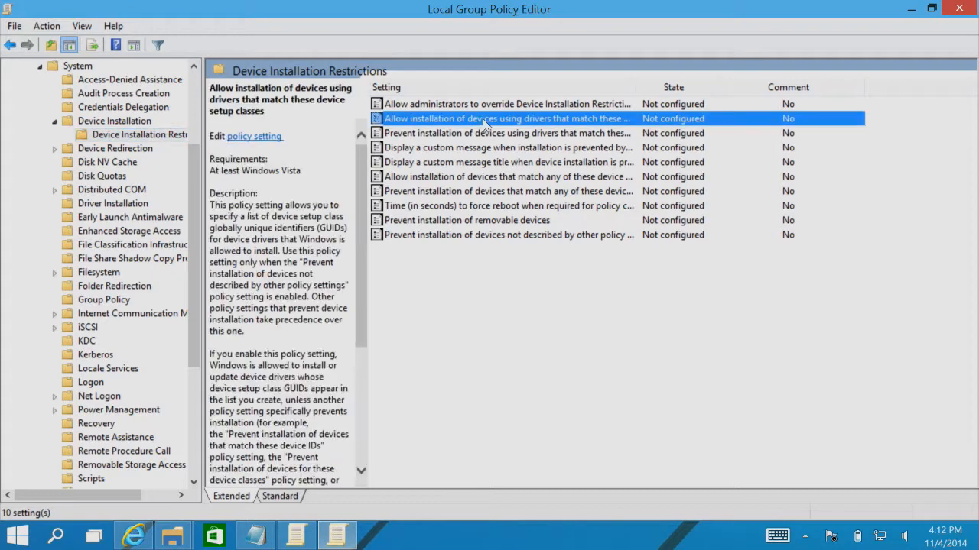
Step: Open the Allow setup-classes policy, glance at the Prevent policy, then return to Allow
double_click(507, 118)
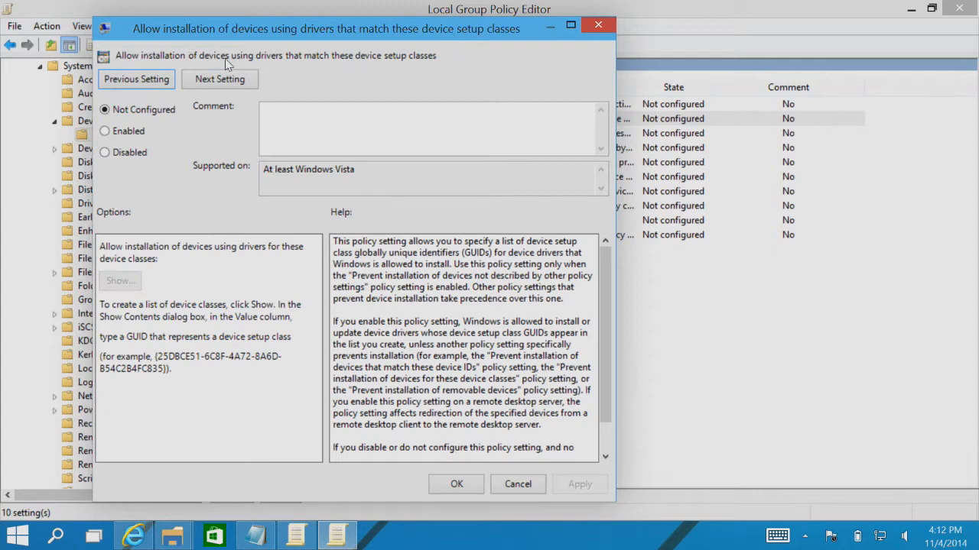
left_click(219, 79)
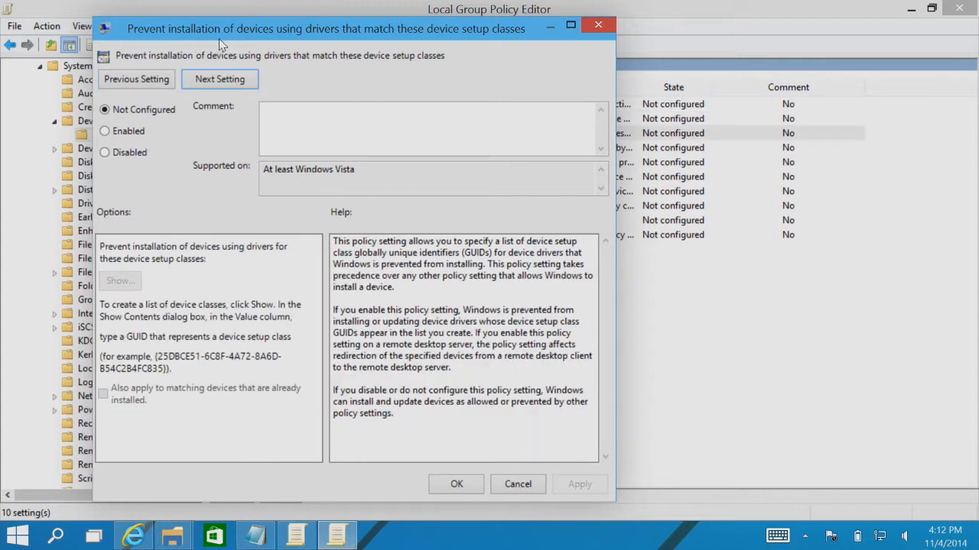
mouse_move(229, 38)
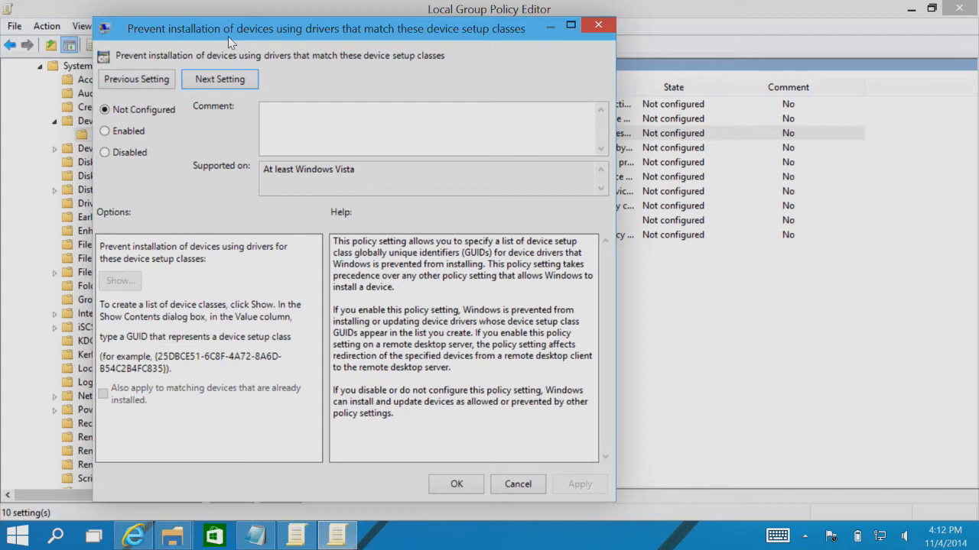
mouse_move(136, 78)
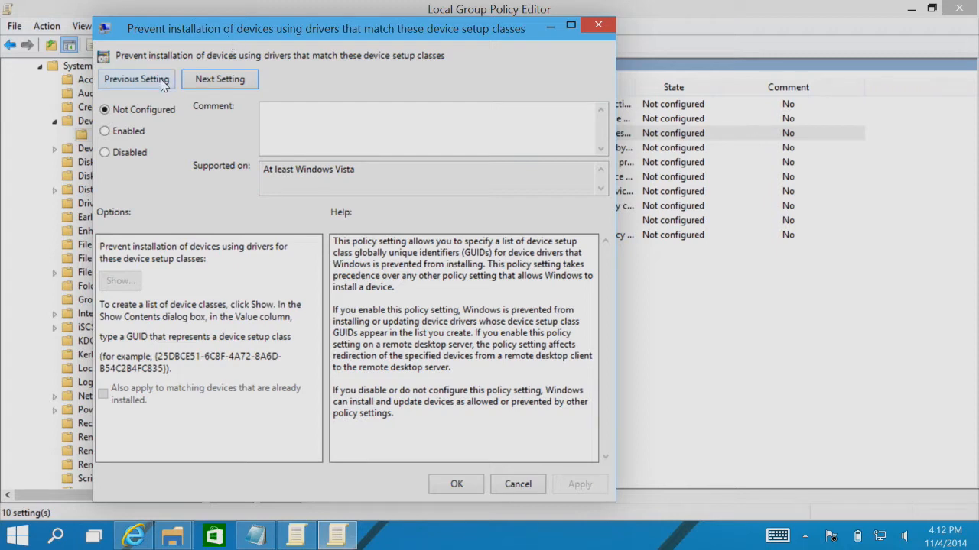
left_click(136, 79)
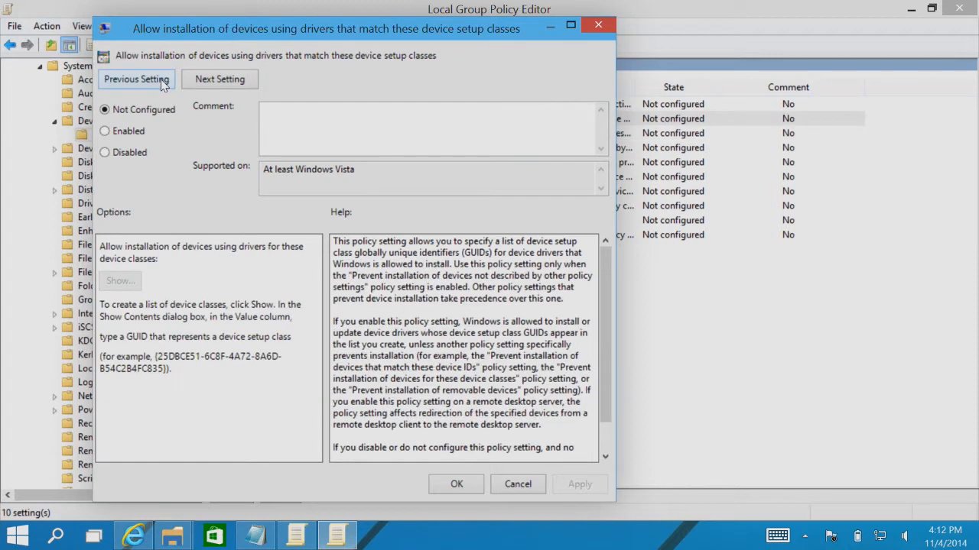
mouse_move(172, 84)
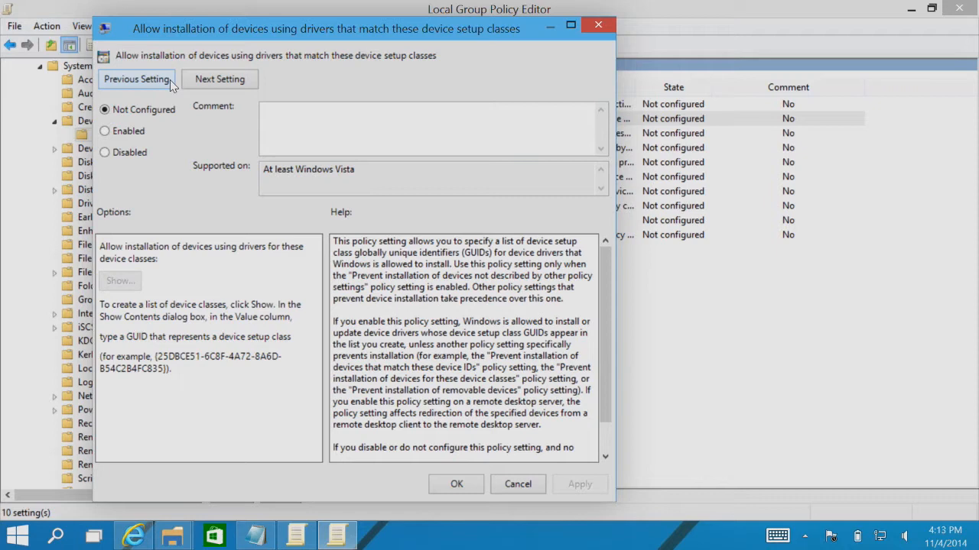
mouse_move(155, 137)
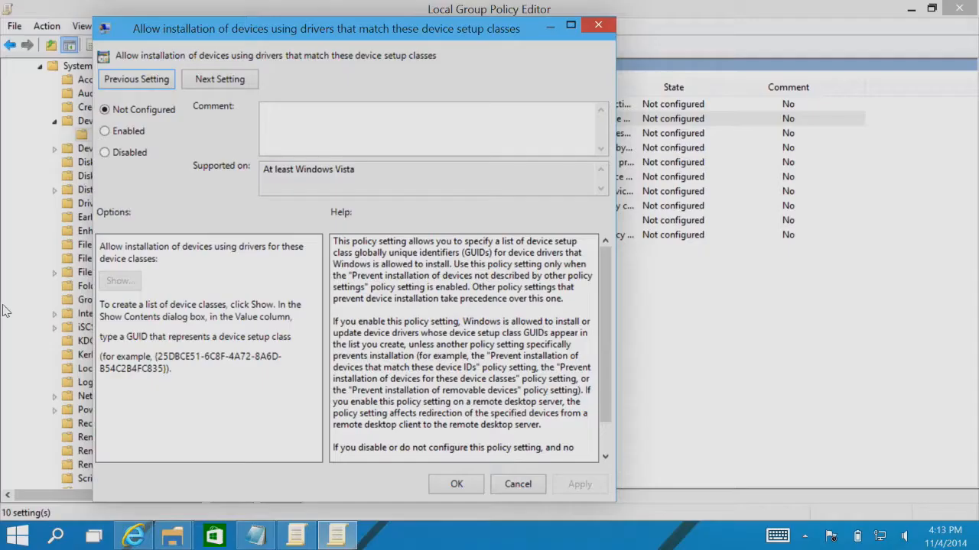
Step: On the MSDN setup classes page, scroll to USB Device and select its ClassGuid
left_click(133, 535)
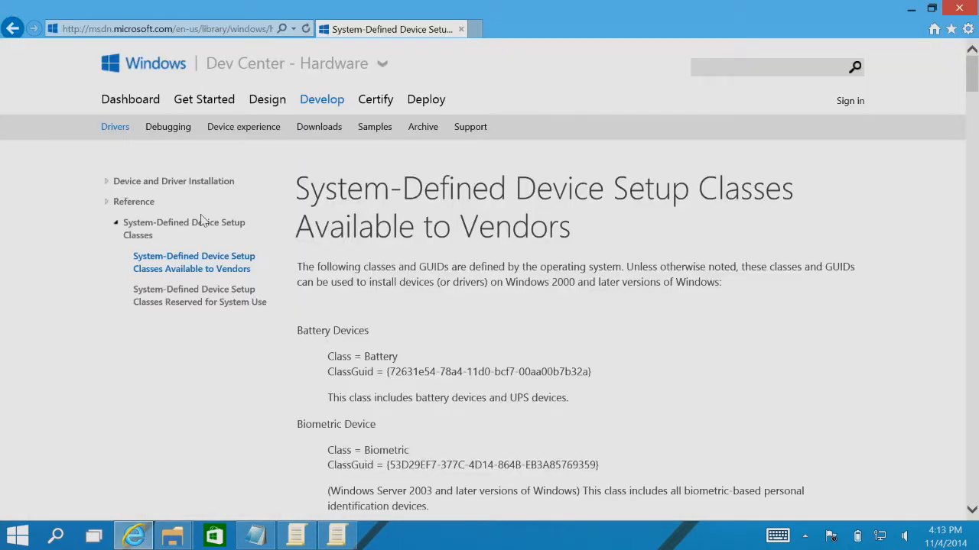
mouse_move(612, 181)
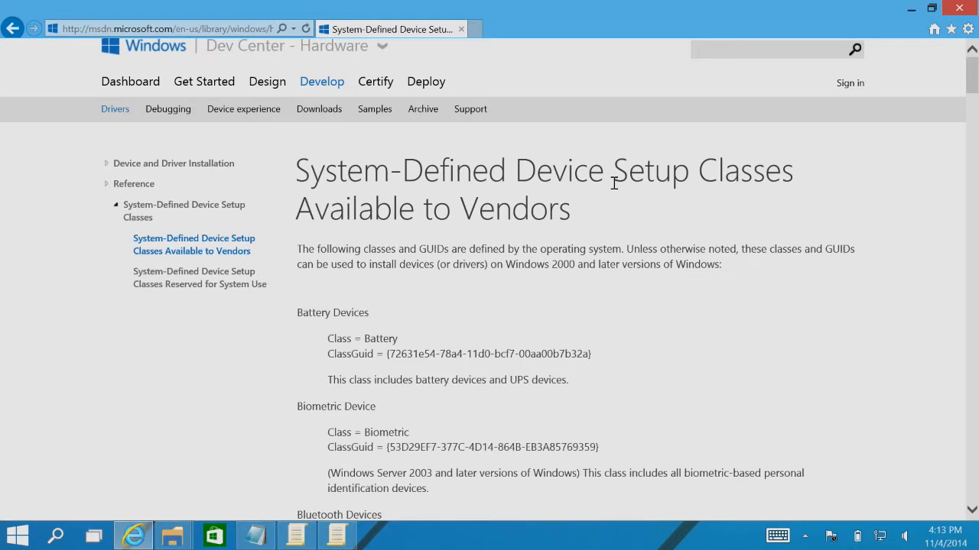
scroll("down", 3)
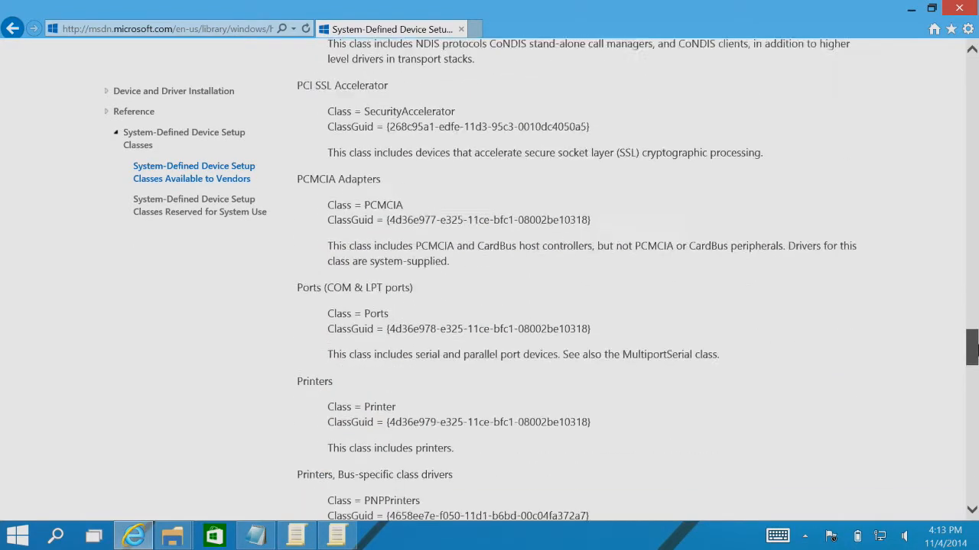
scroll("down", 3)
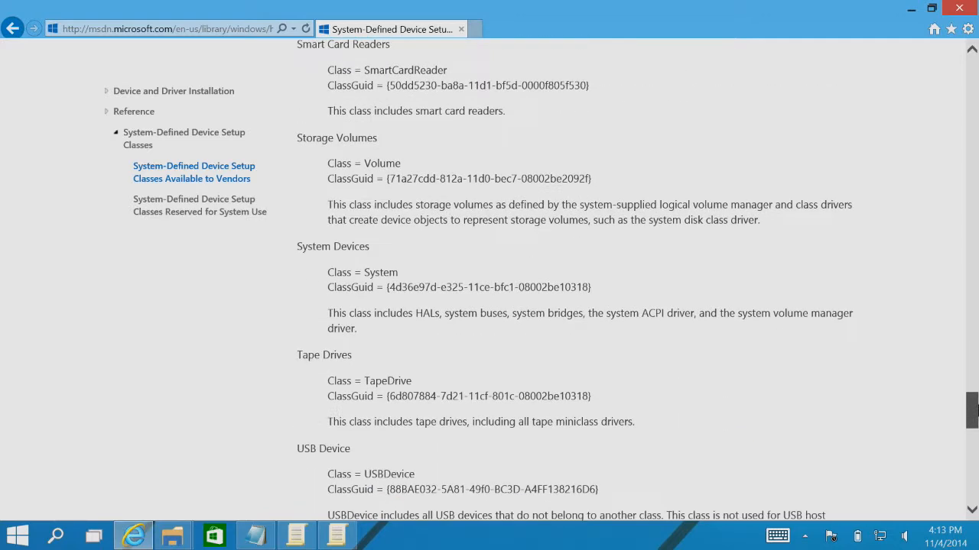
scroll("down", 3)
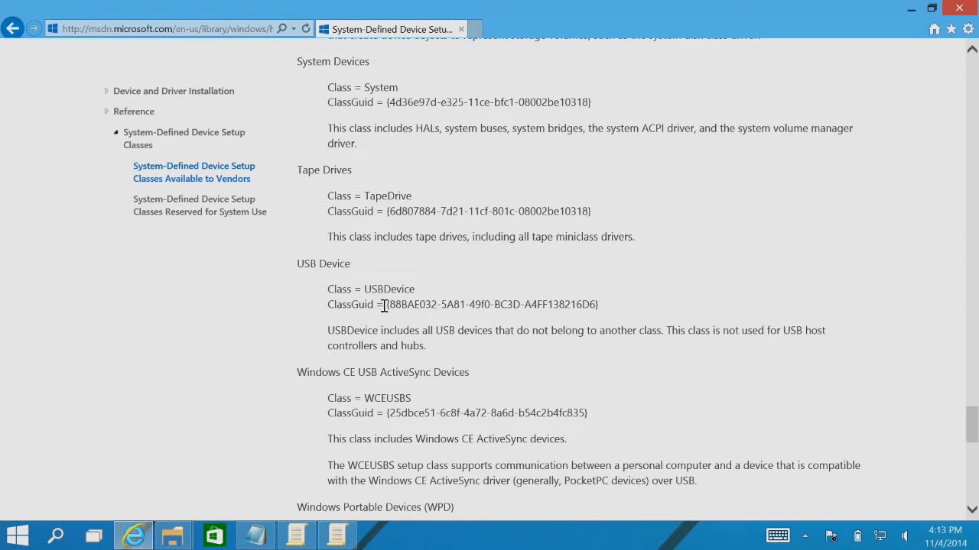
double_click(489, 305)
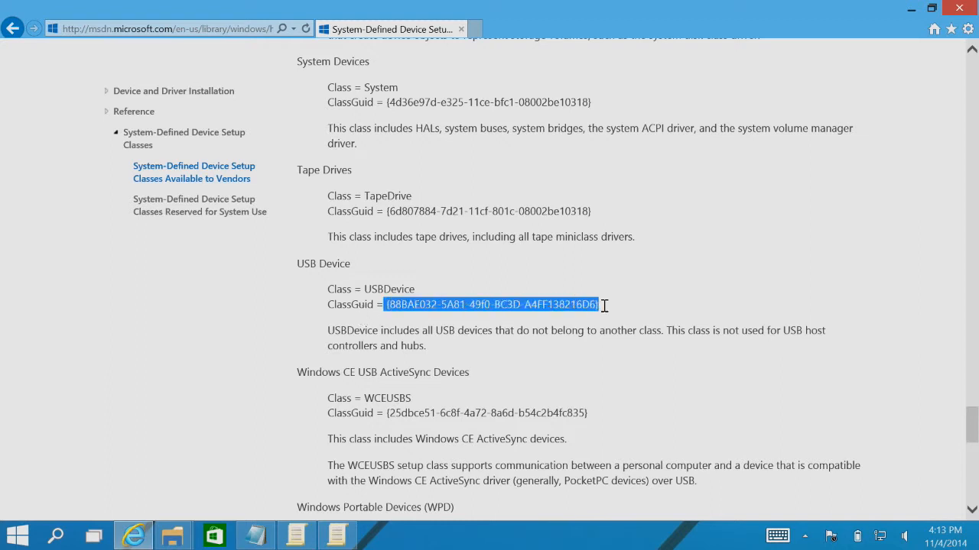
mouse_move(310, 512)
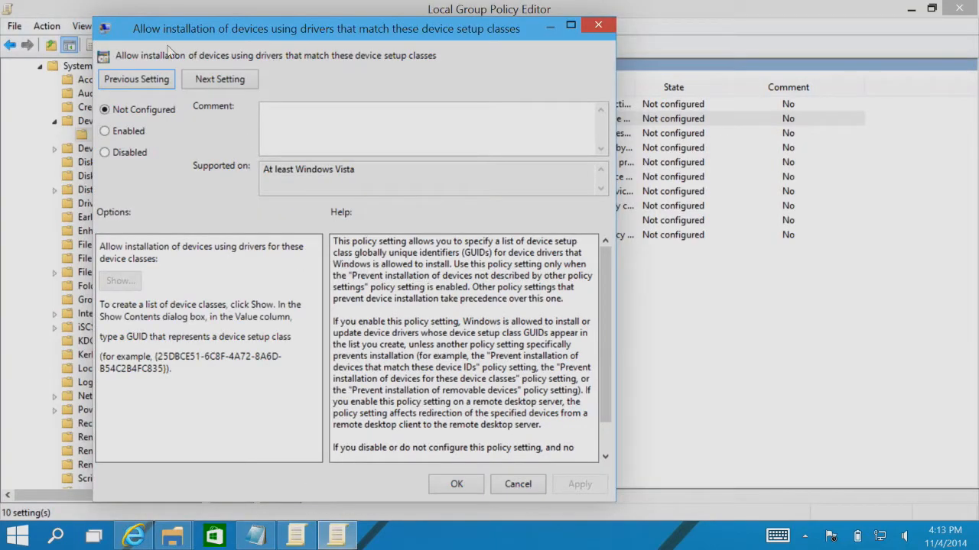
mouse_move(320, 33)
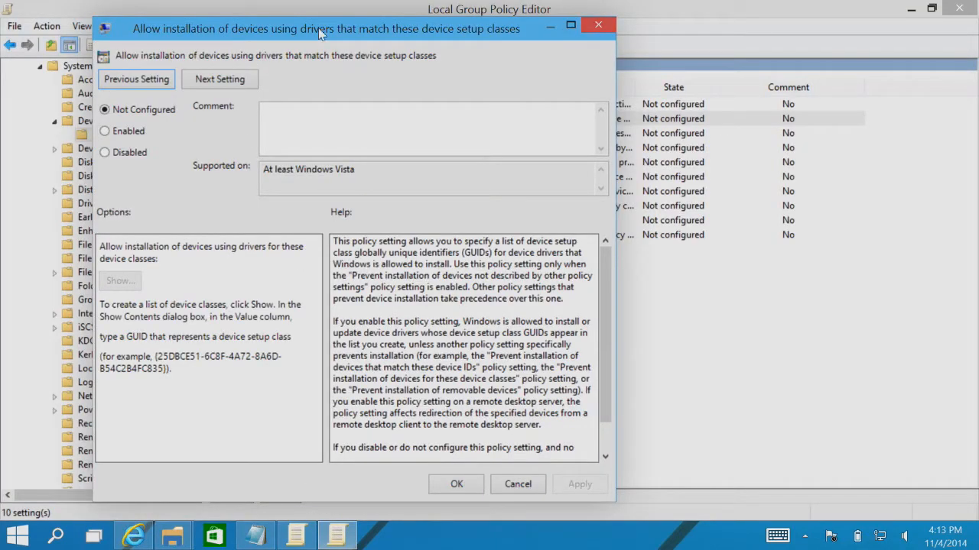
Step: Enable the Prevent setup-class policy and list {88BAE032-5A81-49F0-BC3D-A4FF138216D6} as blocked
left_click(518, 484)
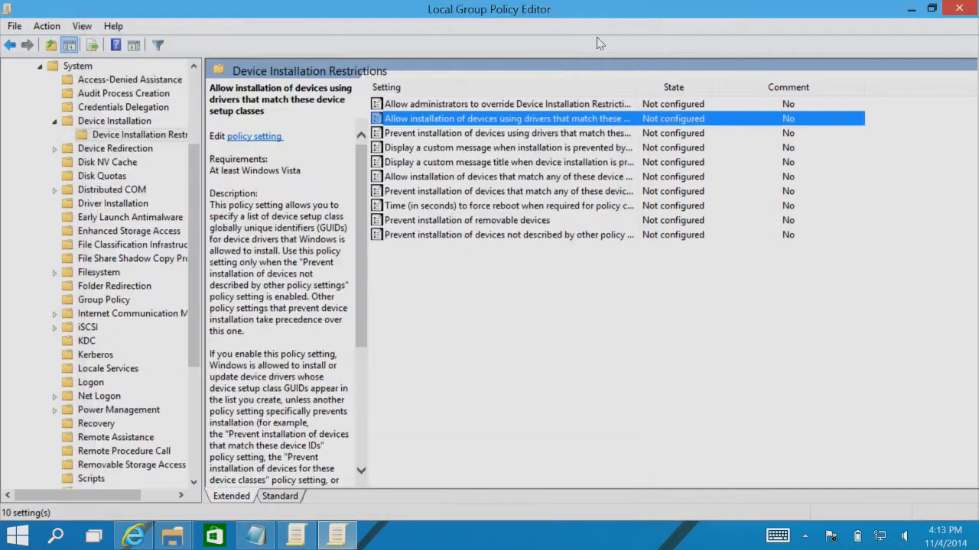
mouse_move(467, 133)
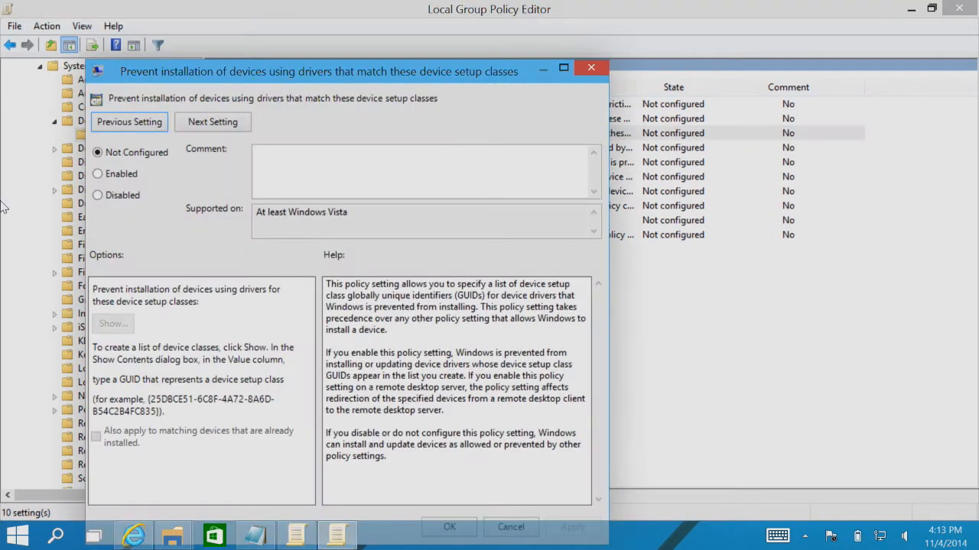
left_click(98, 174)
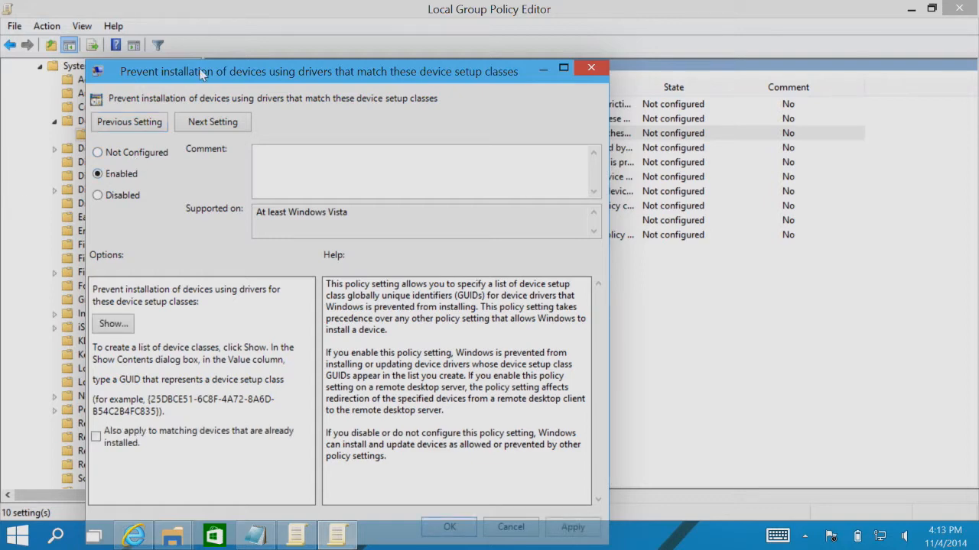
left_click_drag(318, 71, 327, 30)
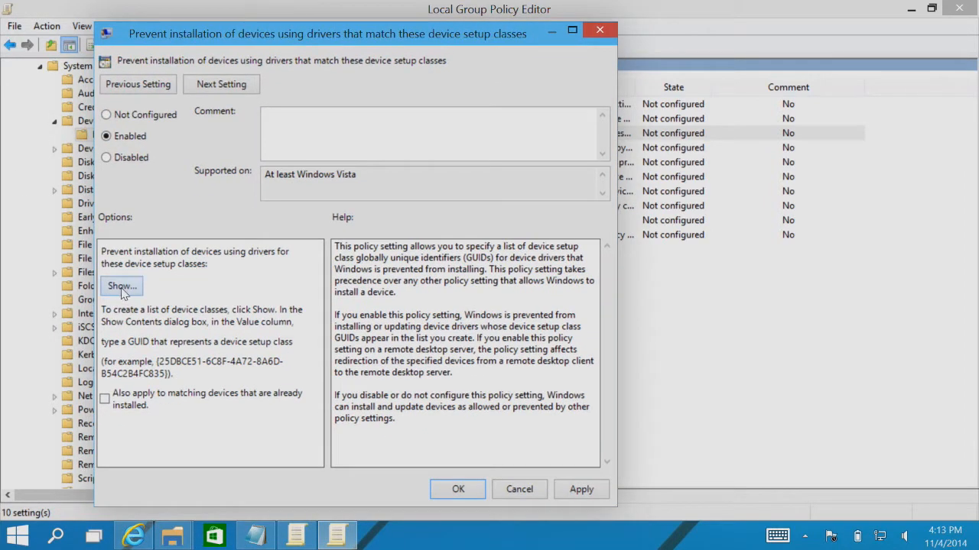
left_click(122, 286)
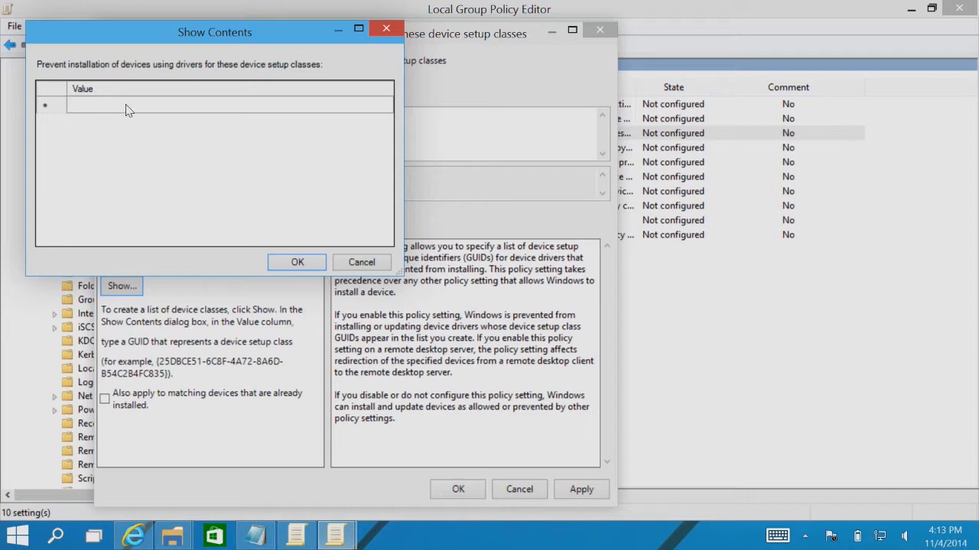
type("{88BAE032-5A81-49F0-BC3D-A4FF138216D6}")
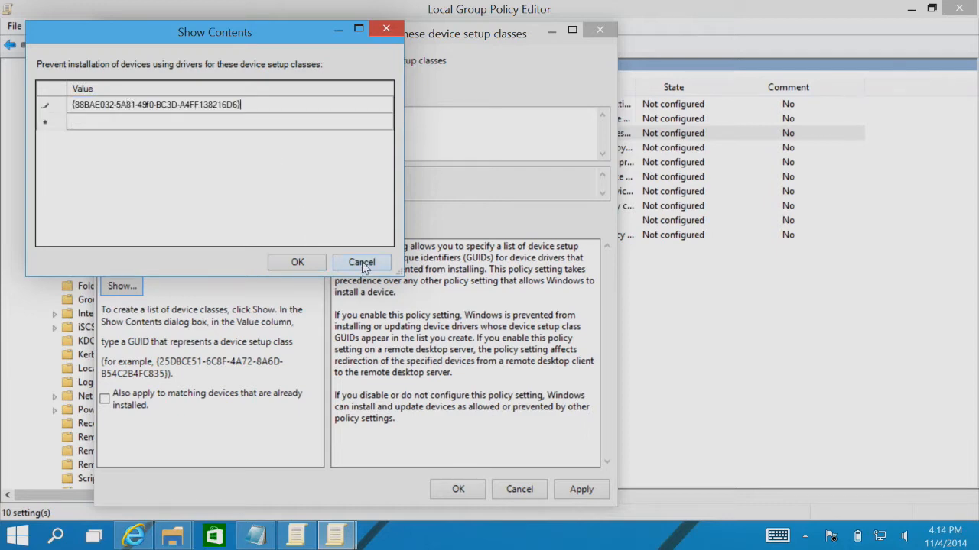
Step: Discard the GUID list and enable the custom message policy with text 'this is custom message'
left_click(361, 262)
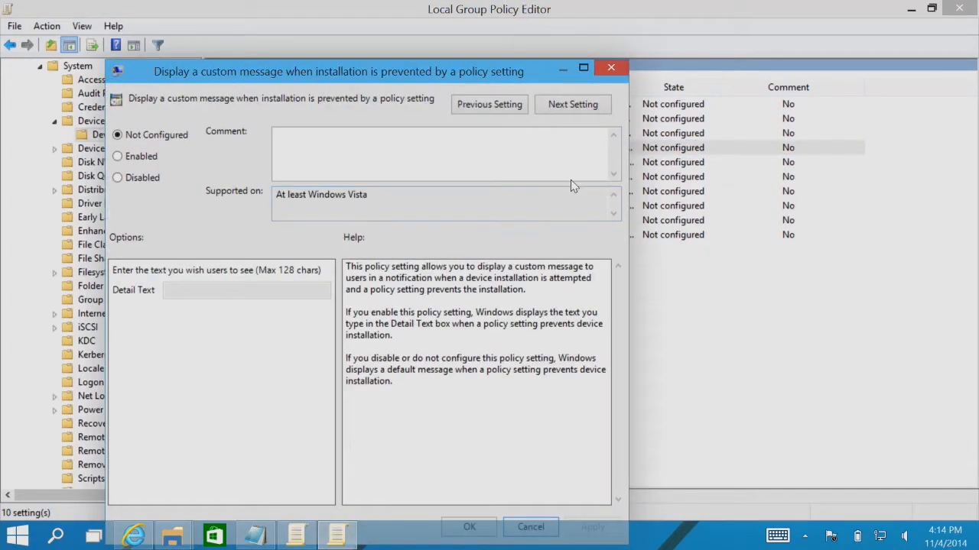
left_click_drag(338, 71, 395, 33)
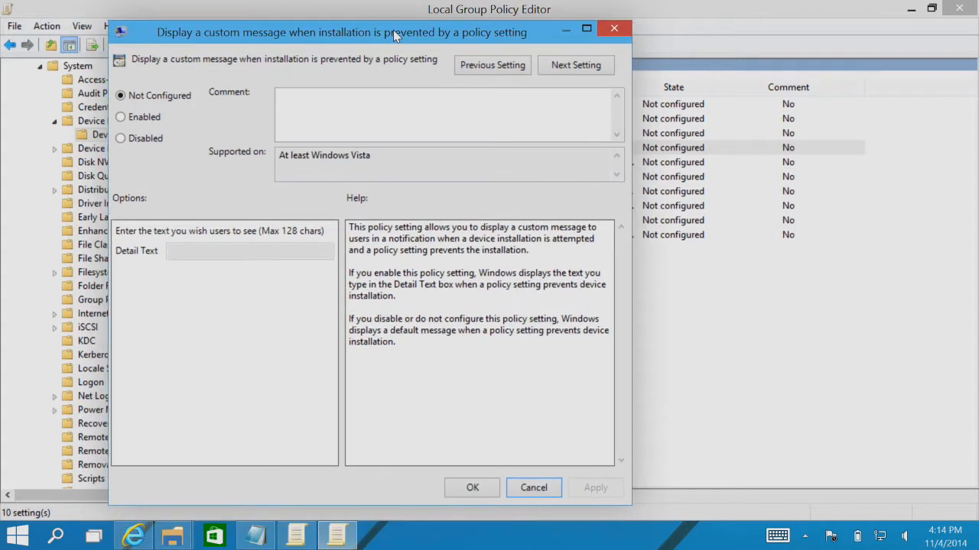
left_click(120, 117)
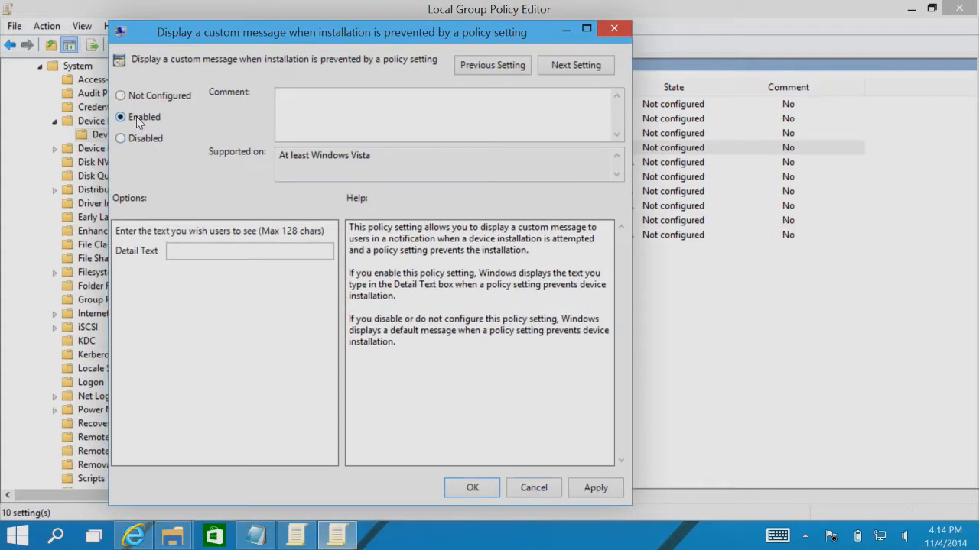
left_click(250, 251)
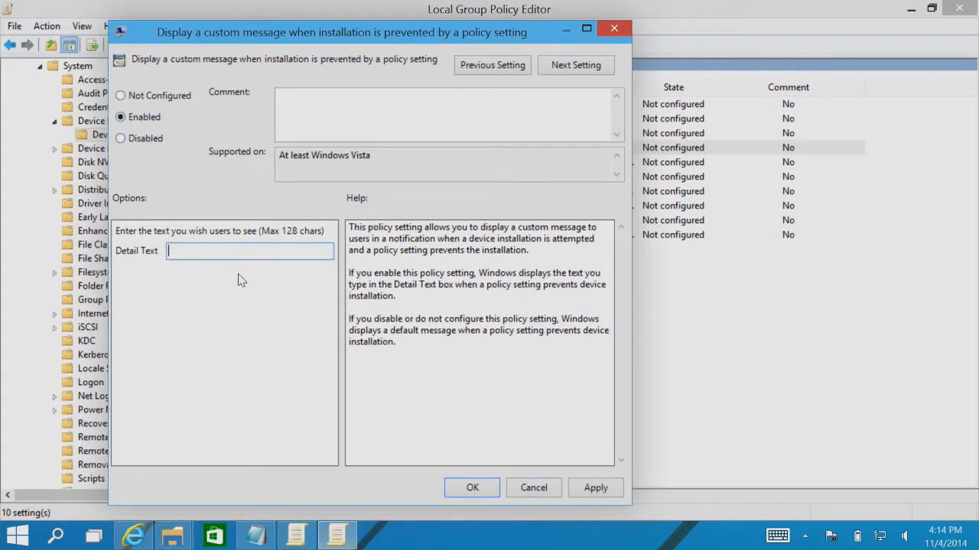
mouse_move(244, 288)
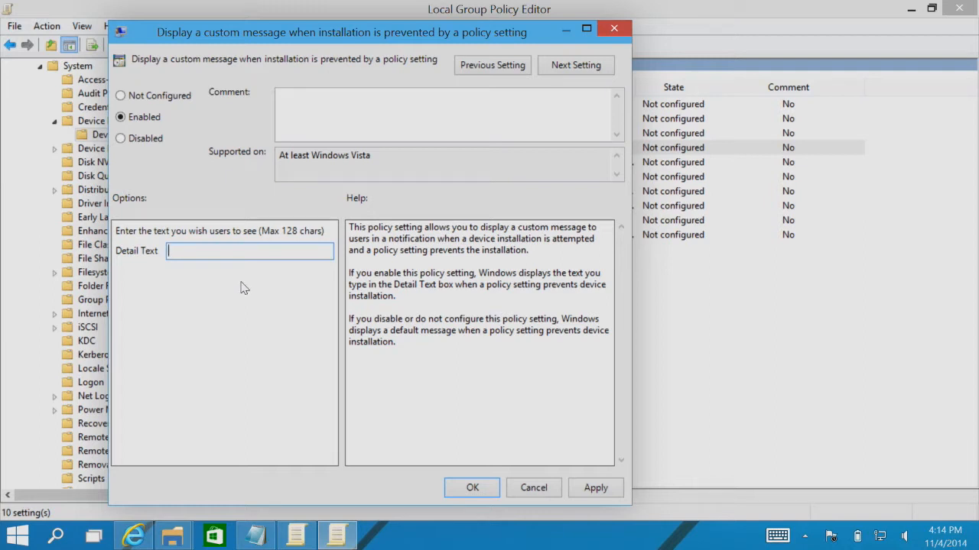
type("this")
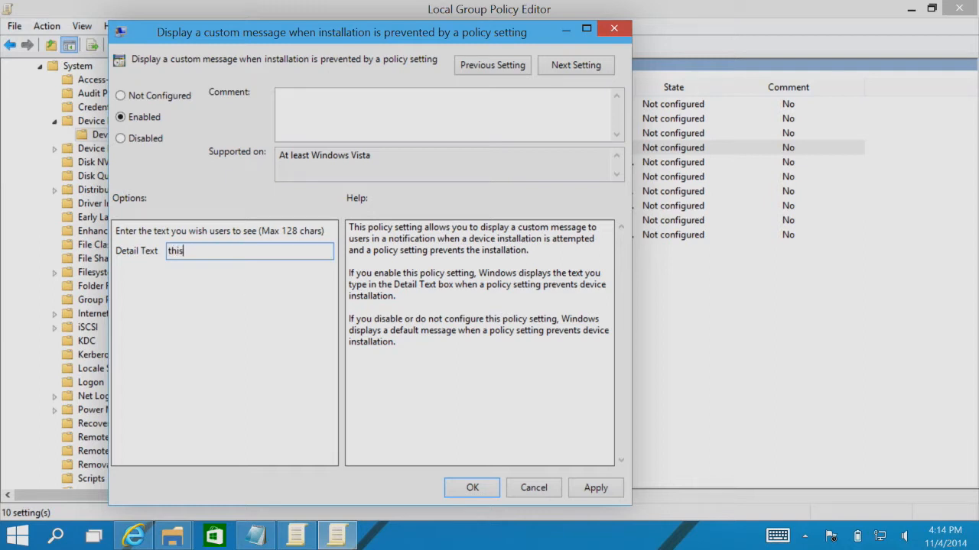
type("i")
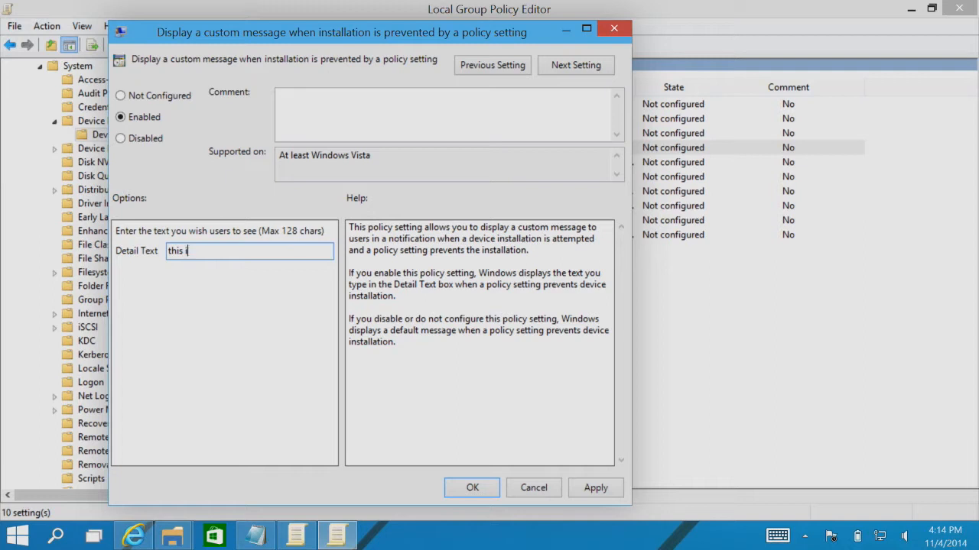
type("s custom")
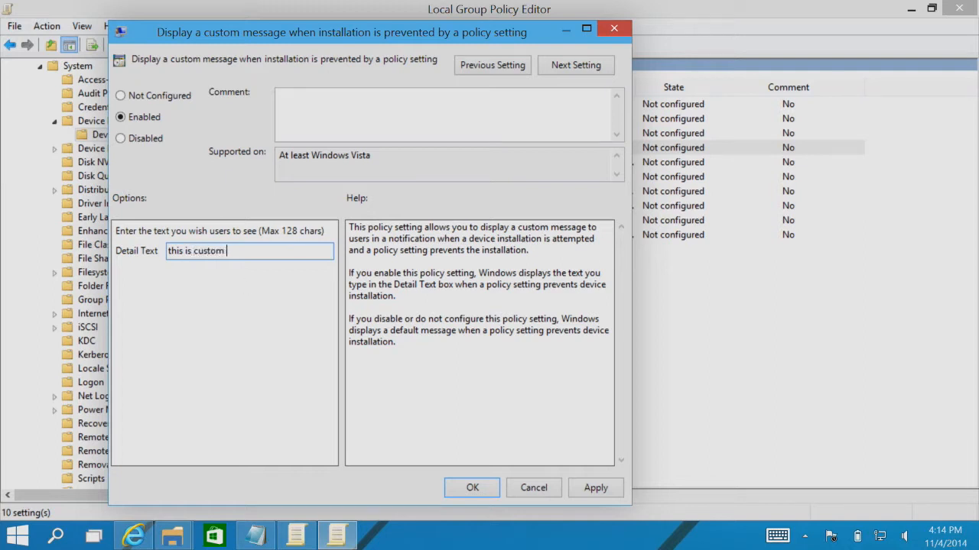
type("messa")
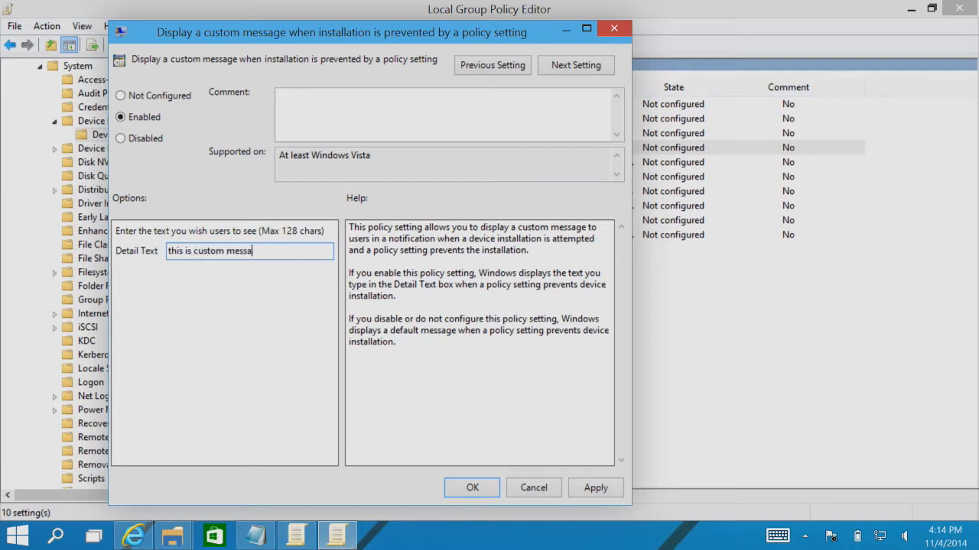
type("ge")
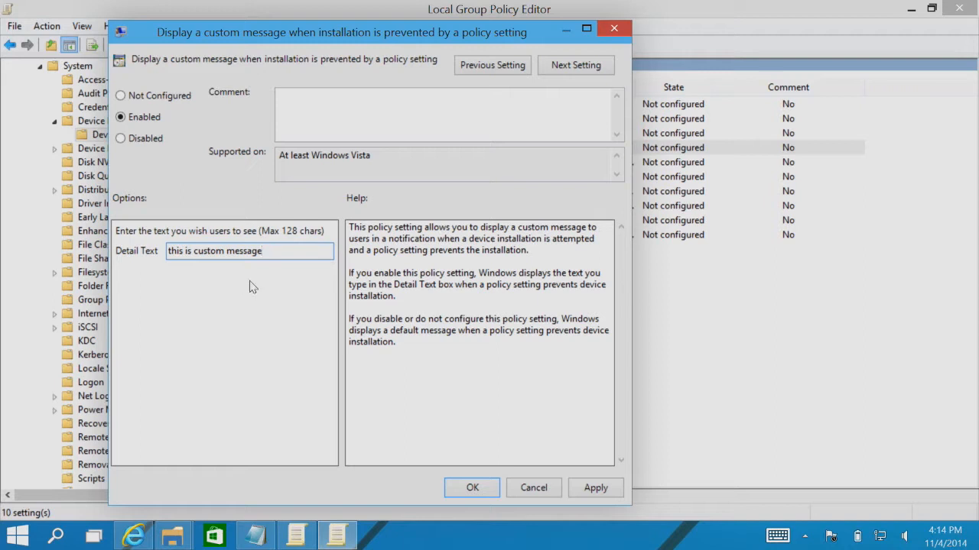
mouse_move(487, 346)
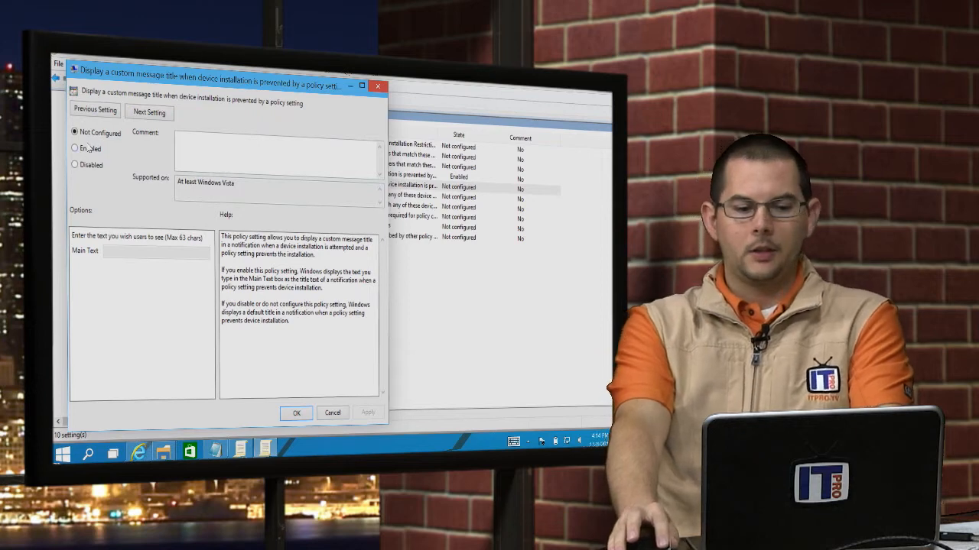
Step: Enable the custom message title policy, entering 'this is custom mess' as Main Text
left_click(75, 148)
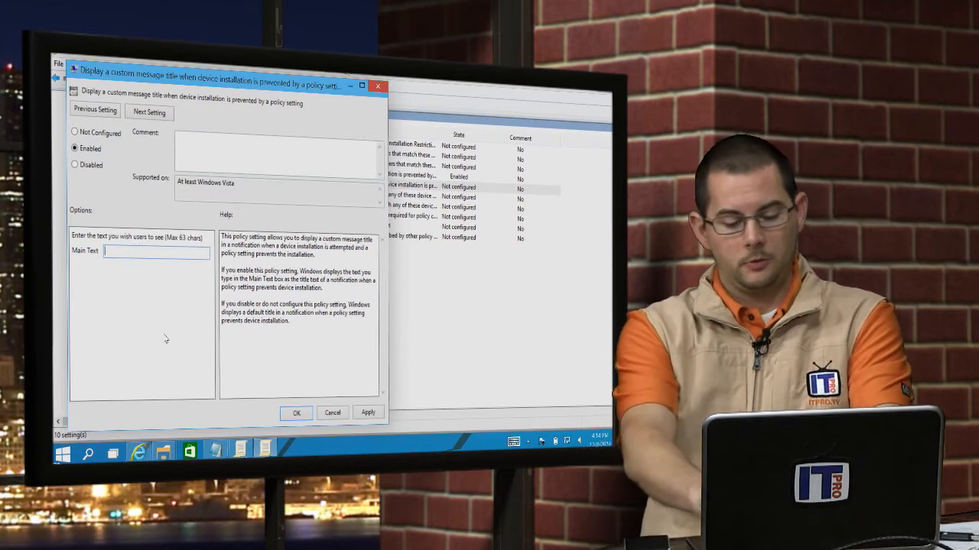
type("this is")
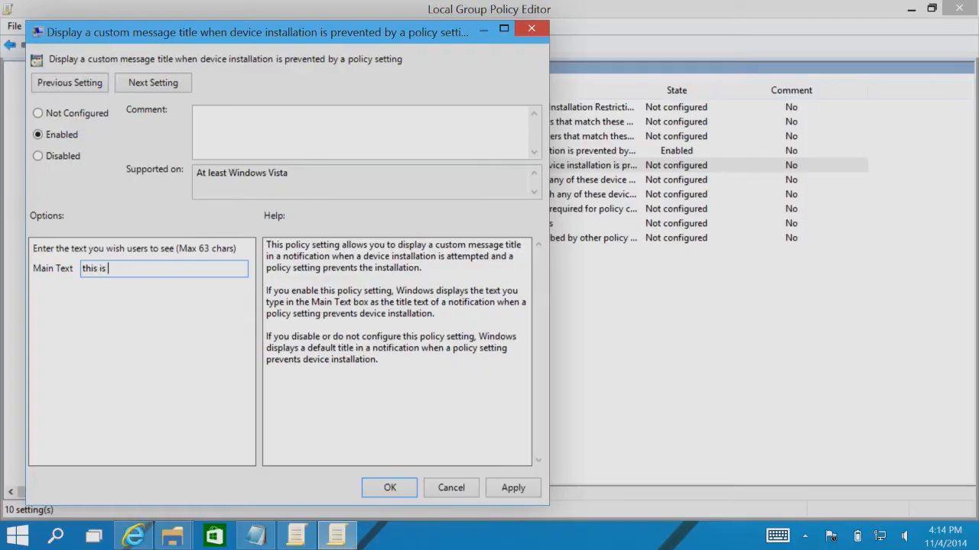
type("custom")
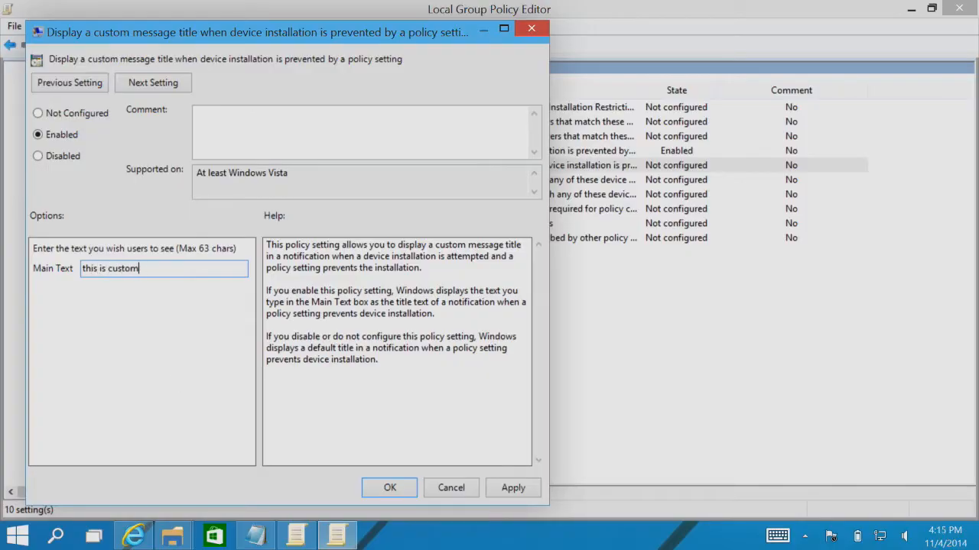
type("mess")
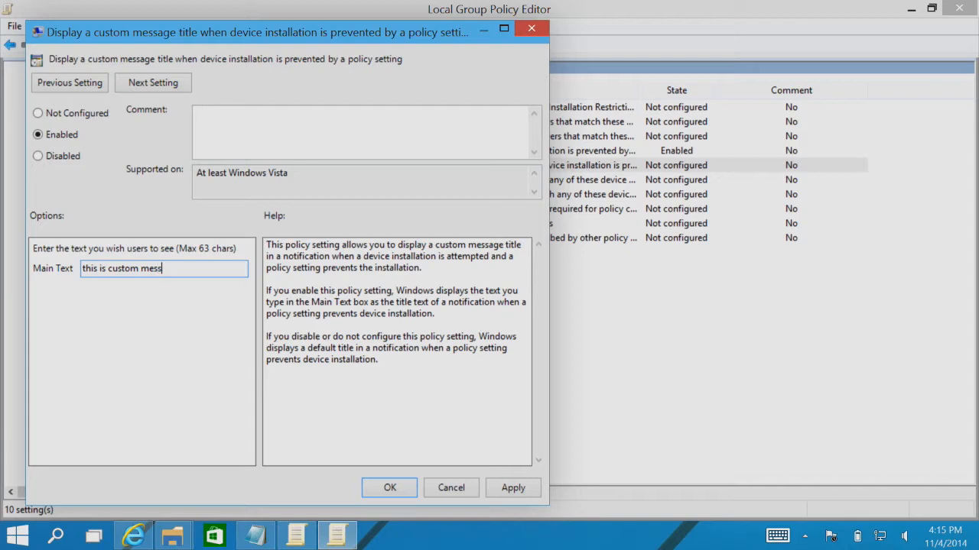
left_click(389, 488)
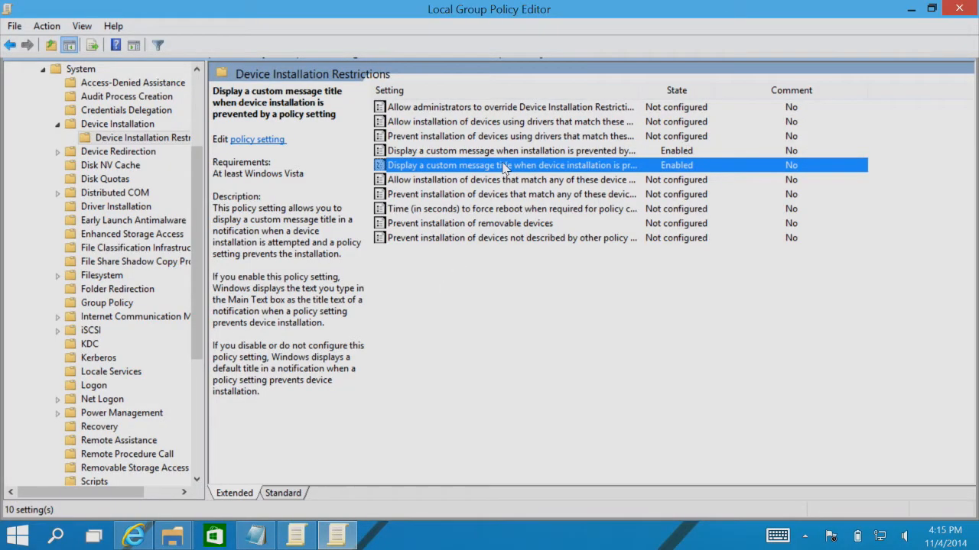
double_click(510, 165)
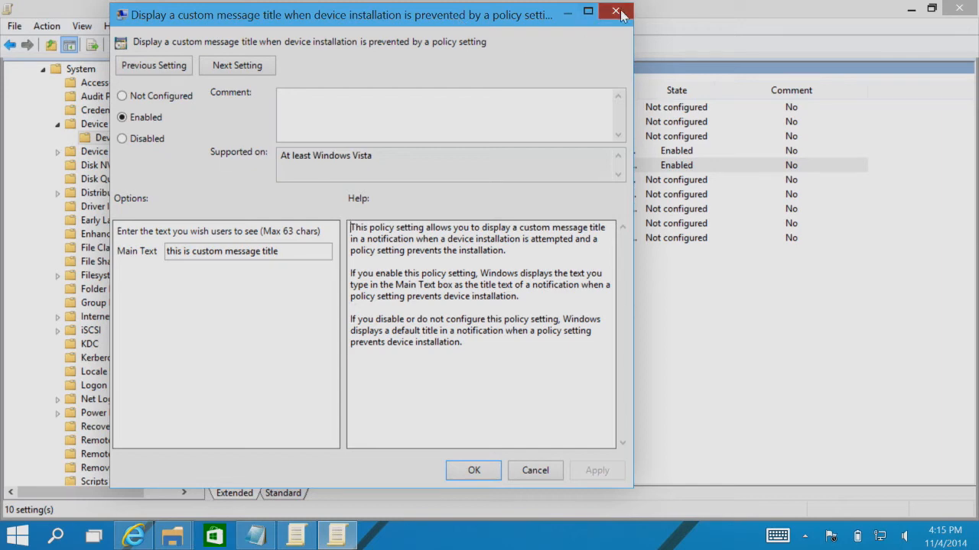
left_click(615, 11)
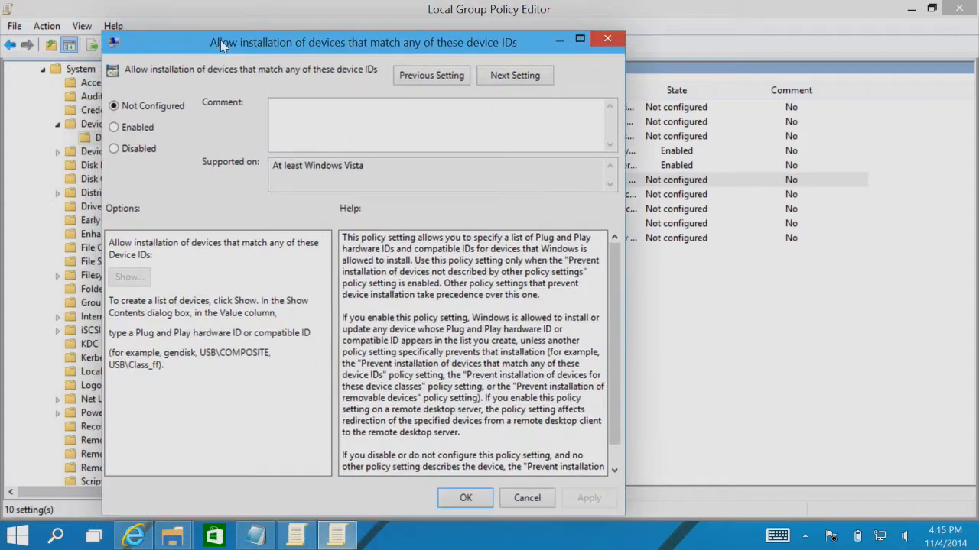
left_click_drag(364, 42, 375, 21)
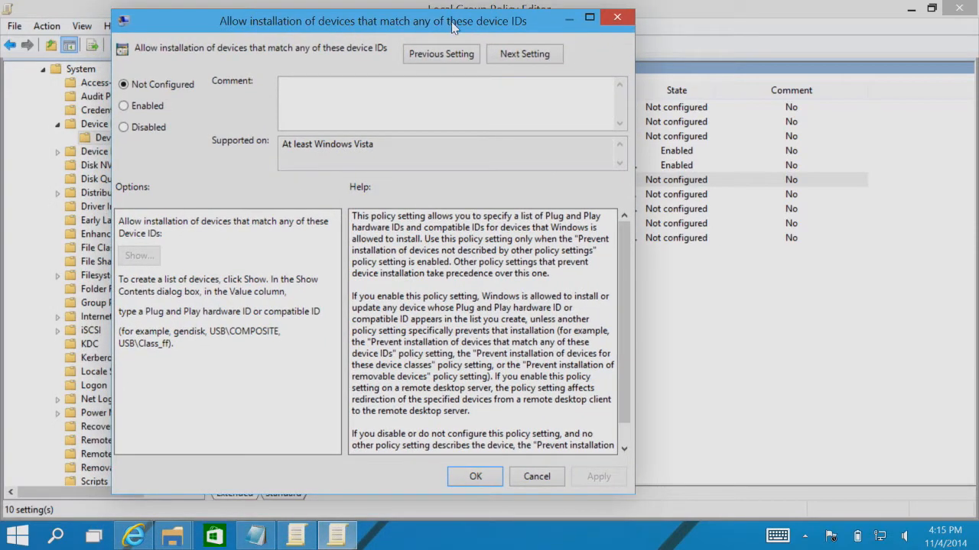
left_click_drag(373, 21, 577, 35)
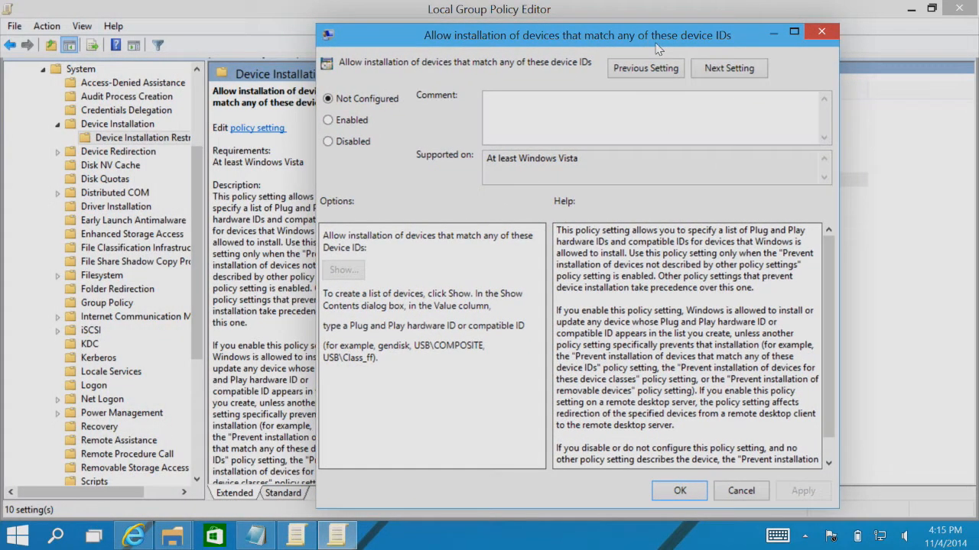
left_click(741, 490)
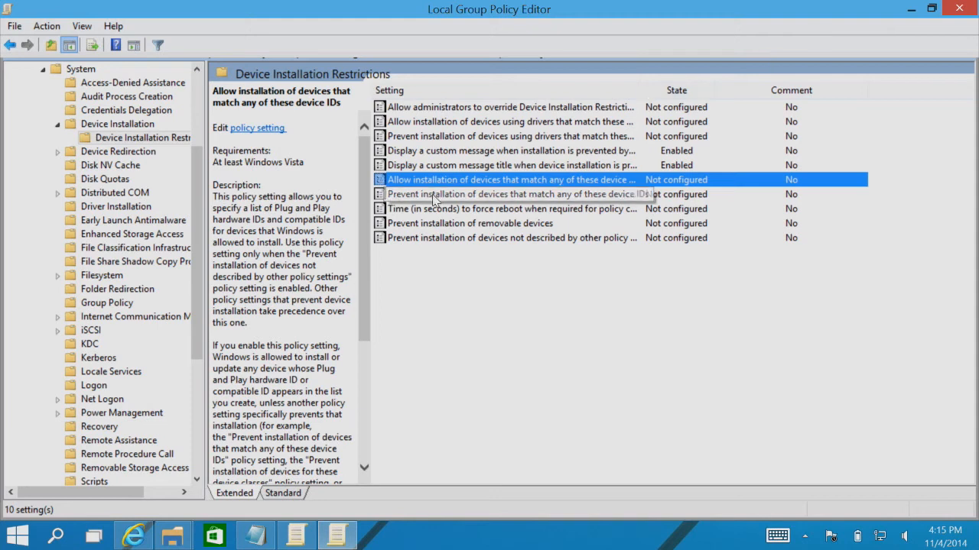
left_click(512, 193)
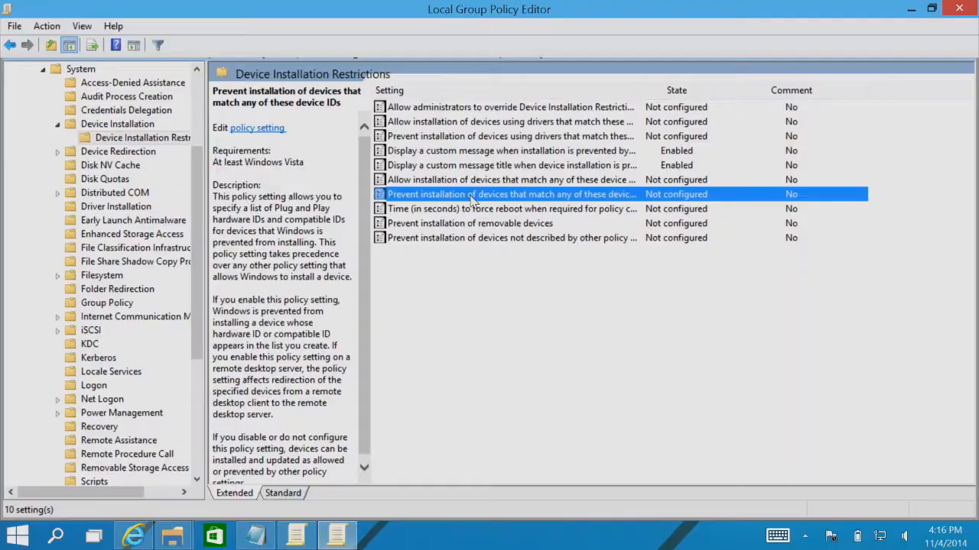
Step: Open the allow-by-device-ID policy, then switch to the This PC window
left_click(510, 179)
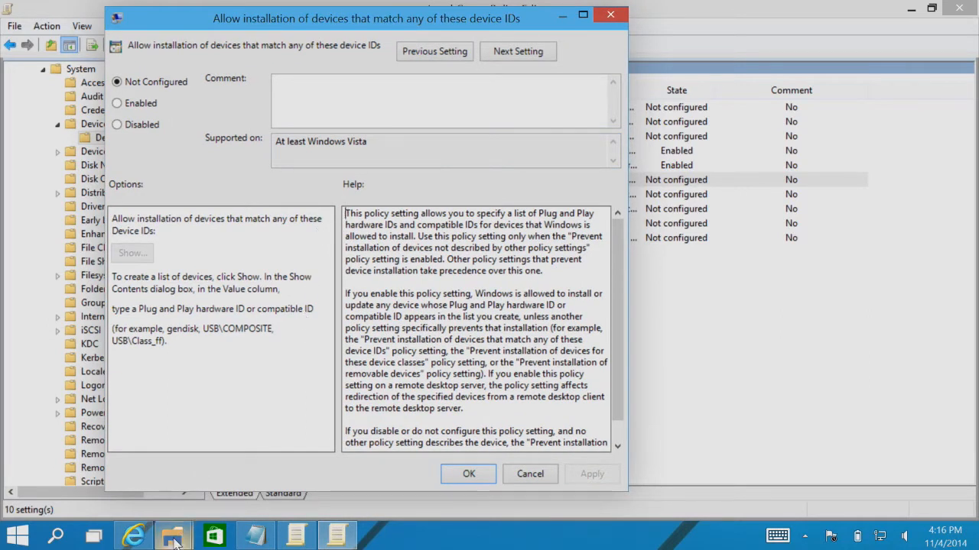
mouse_move(172, 535)
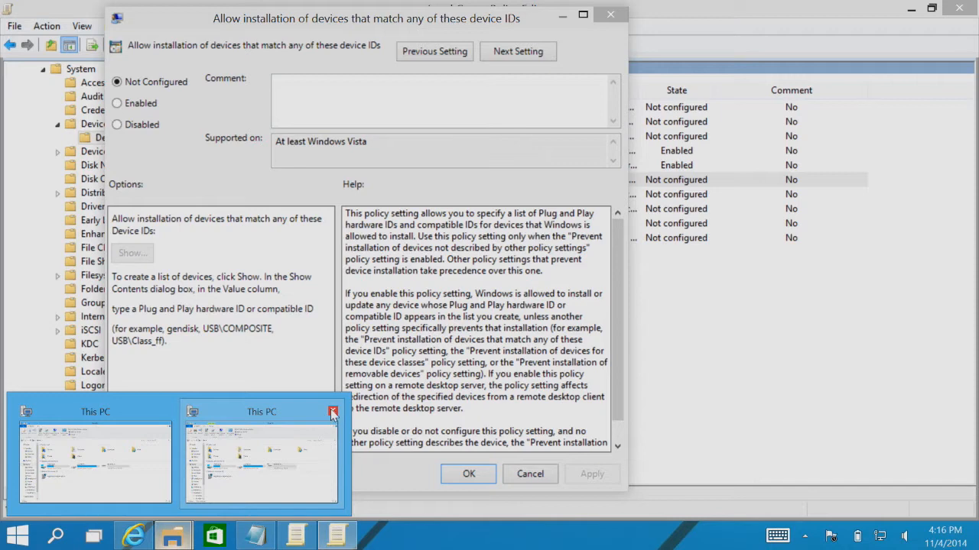
left_click(260, 451)
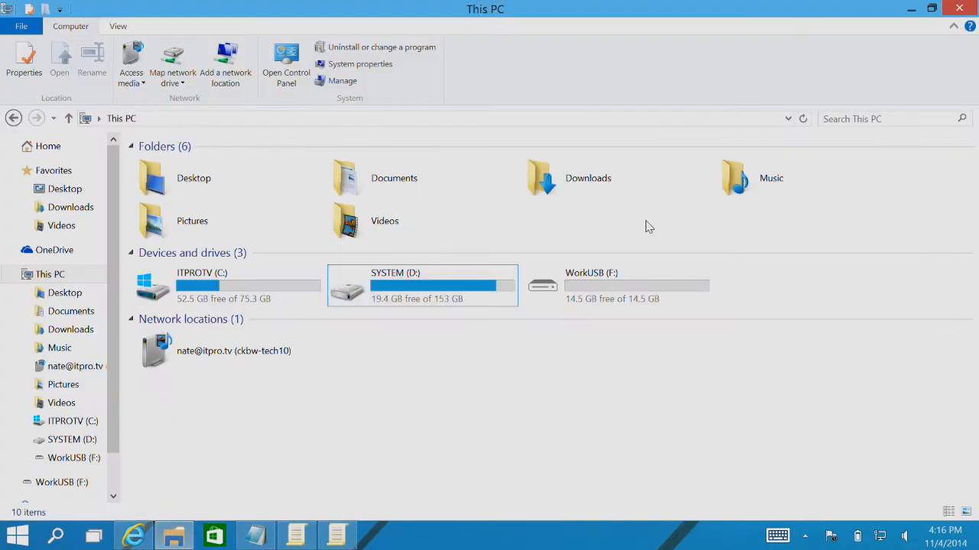
Step: Open WorkUSB (F:) Properties and view its Hardware tab showing Kingston DataTraveler SE9
left_click(616, 285)
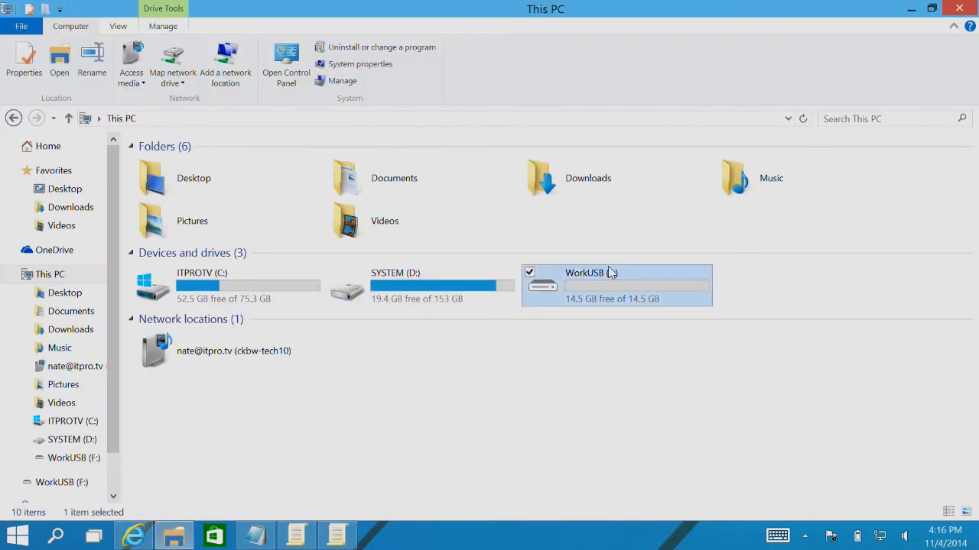
right_click(615, 285)
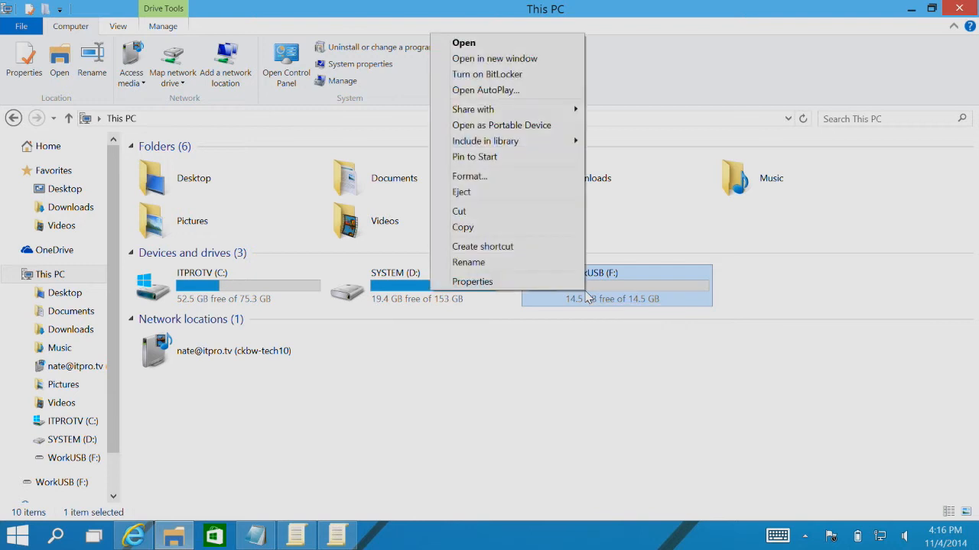
left_click(473, 282)
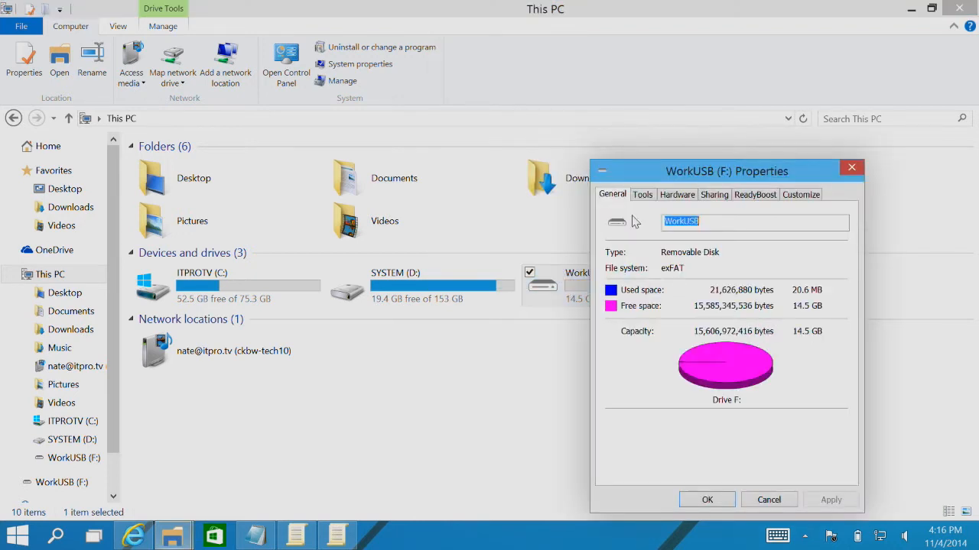
left_click_drag(727, 172, 452, 93)
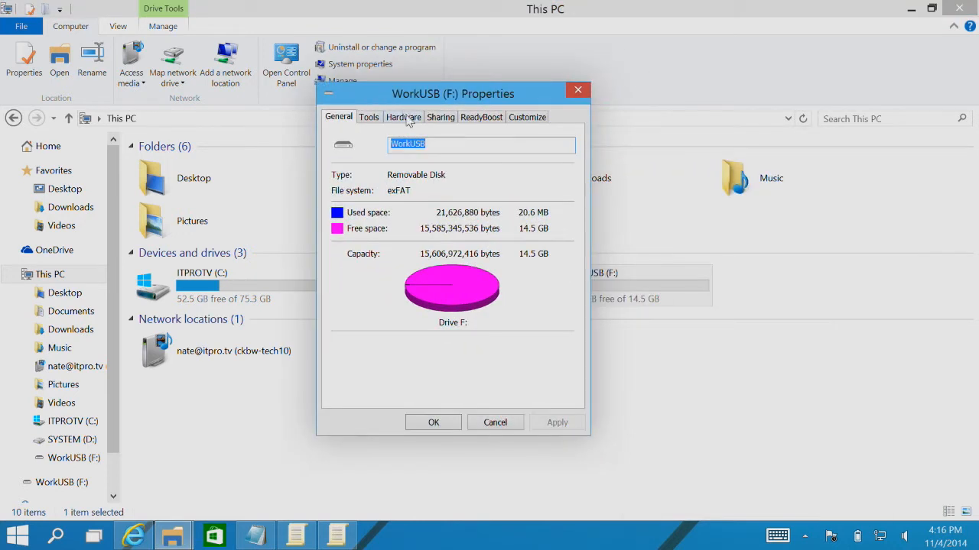
left_click(403, 116)
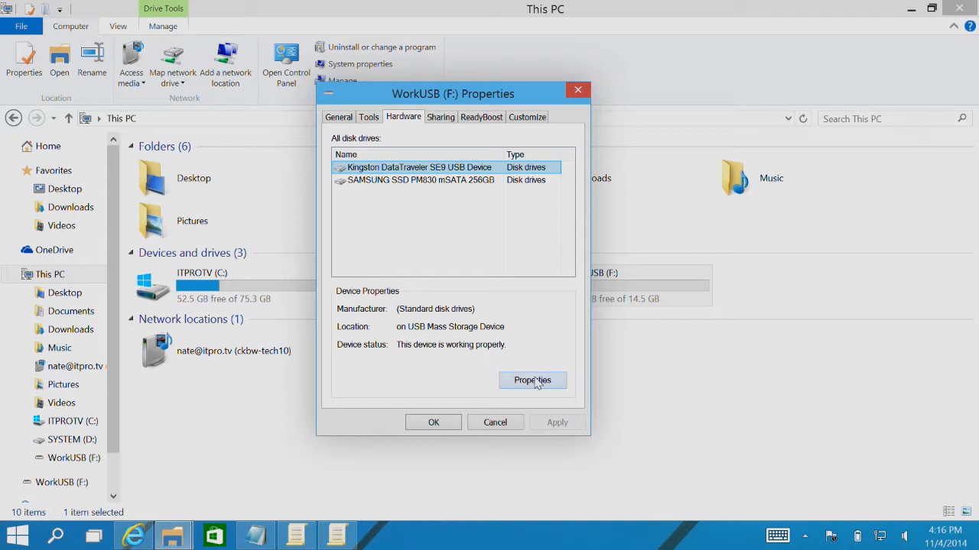
Step: Show the Kingston DataTraveler SE9 Hardware Ids, noting KingstonDataTraveler_SE9P and USBSTOR\GenDisk
left_click(532, 380)
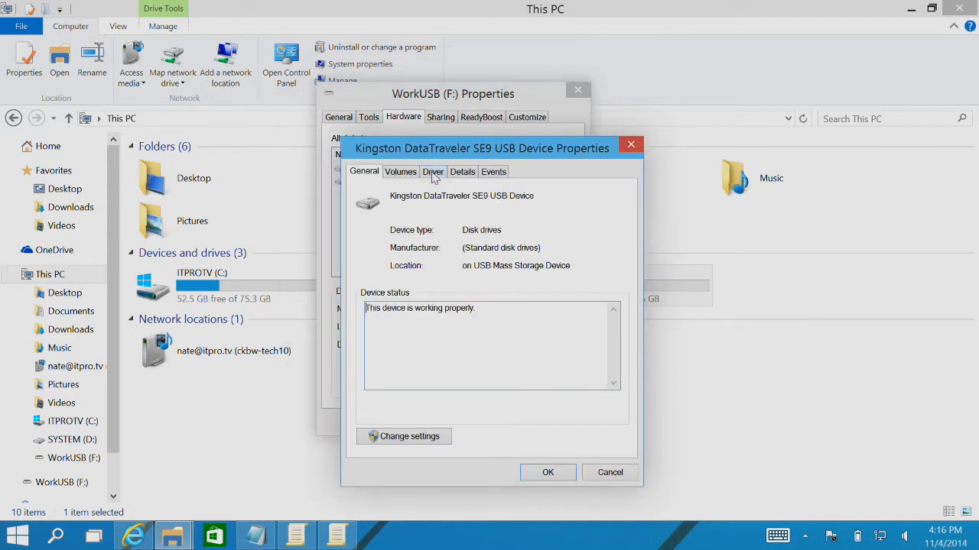
left_click(462, 171)
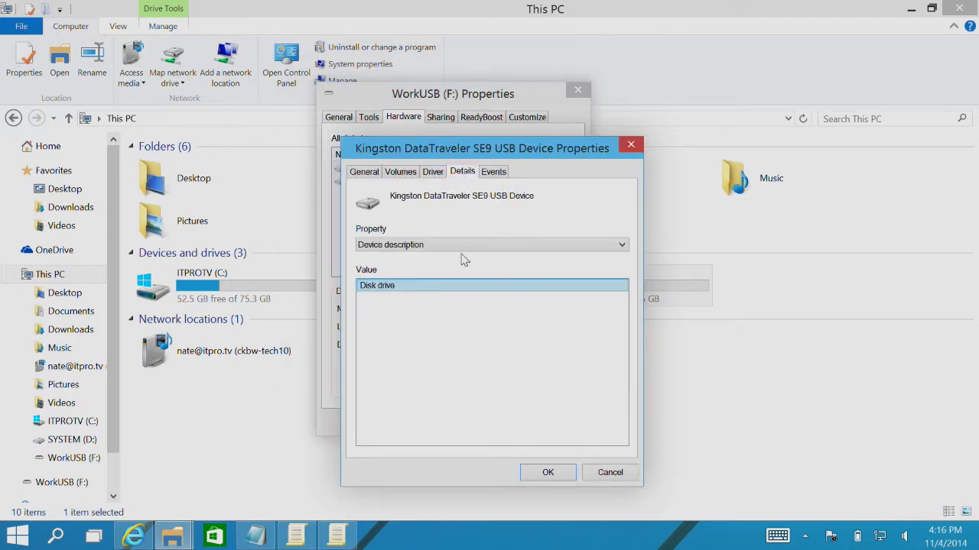
left_click(621, 245)
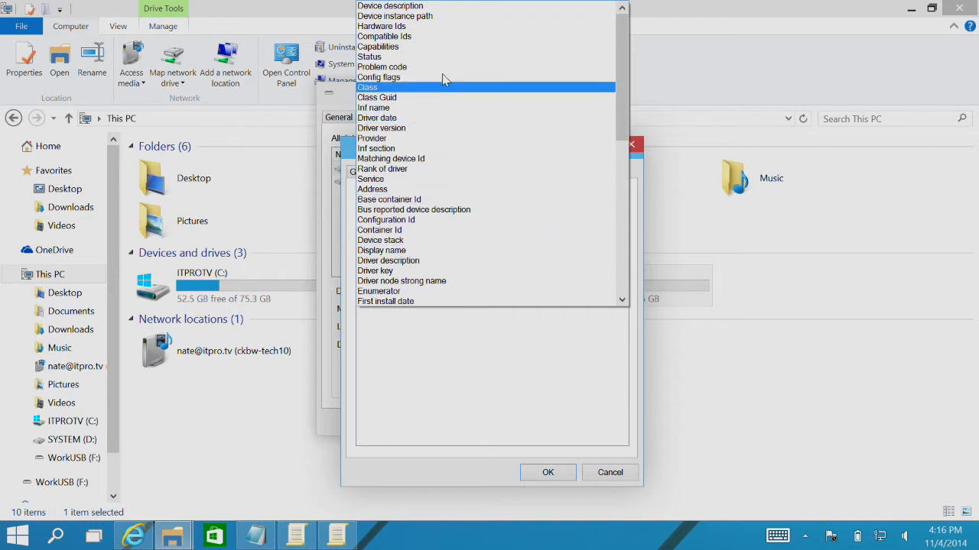
left_click(382, 25)
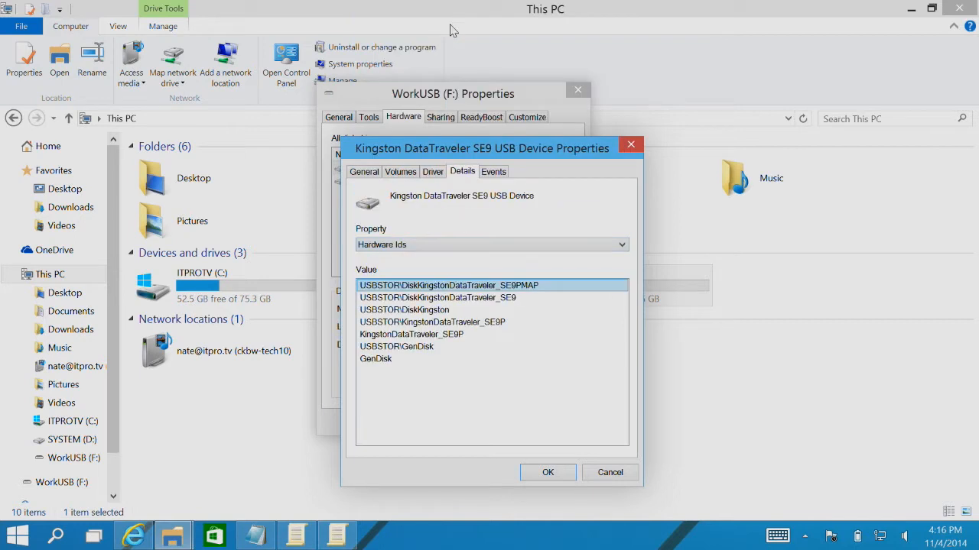
mouse_move(481, 388)
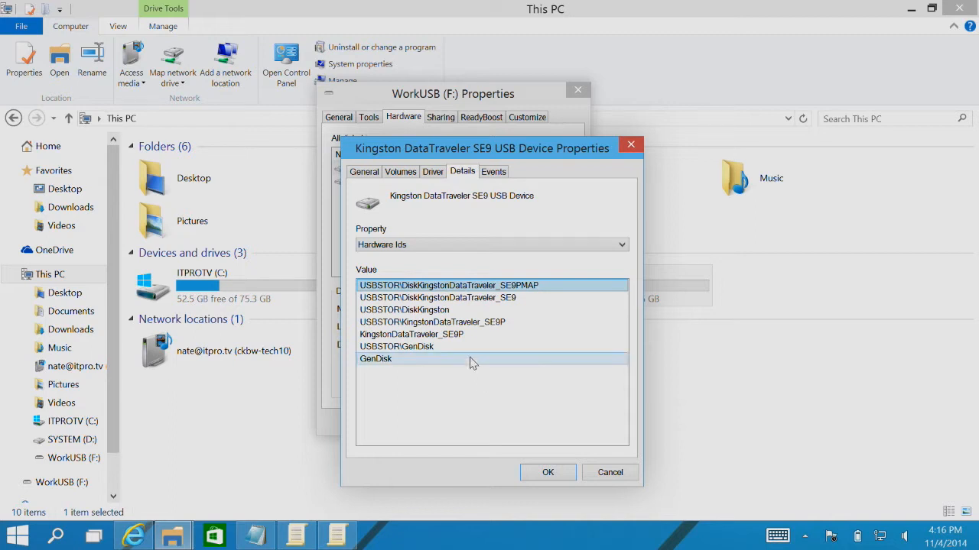
mouse_move(482, 321)
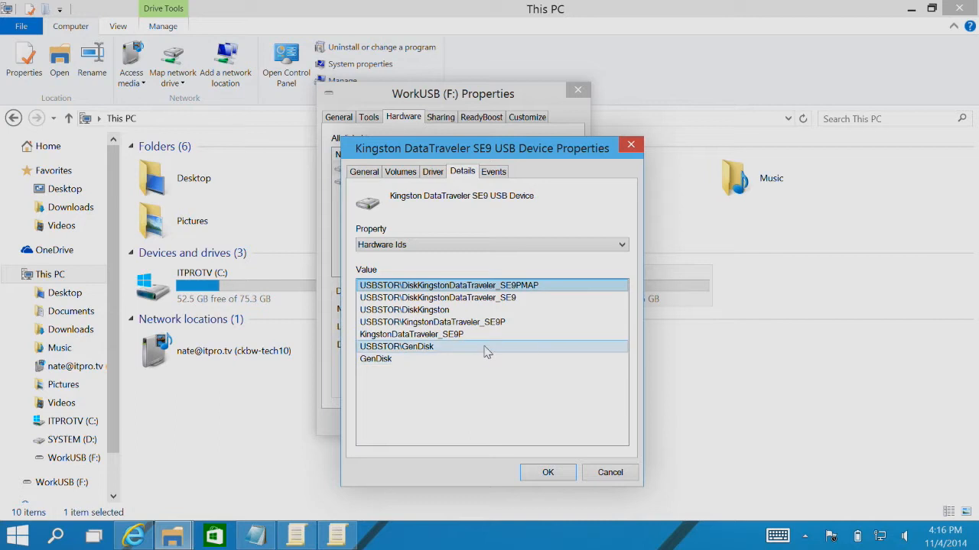
left_click(489, 286)
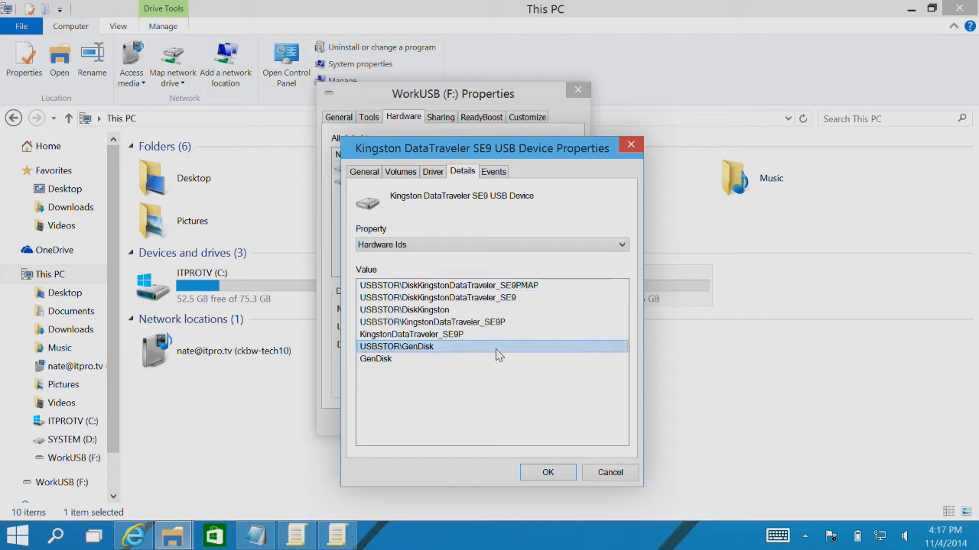
left_click(411, 334)
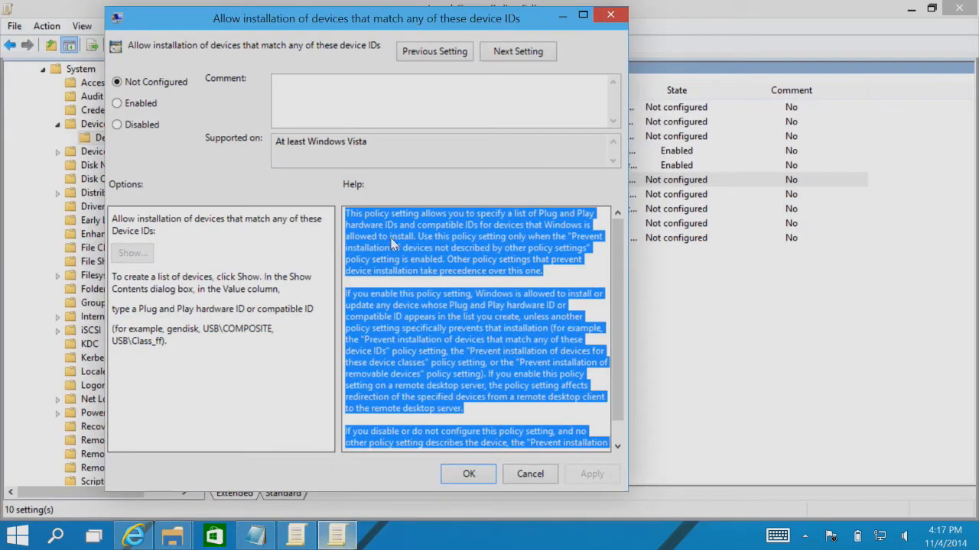
Step: Enable the allow-by-device-ID policy listing KingstonDataTraveler_SE9P, and apply it
left_click(117, 103)
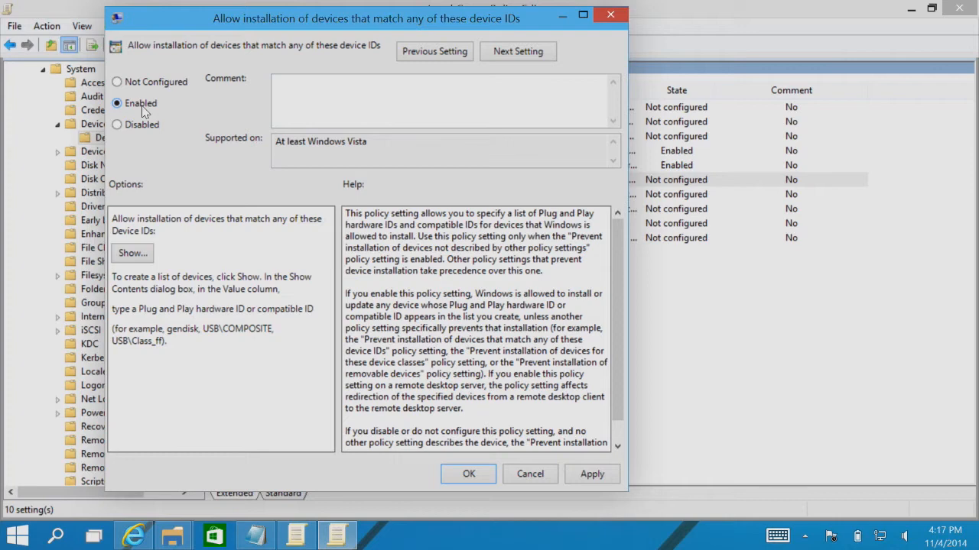
left_click(131, 253)
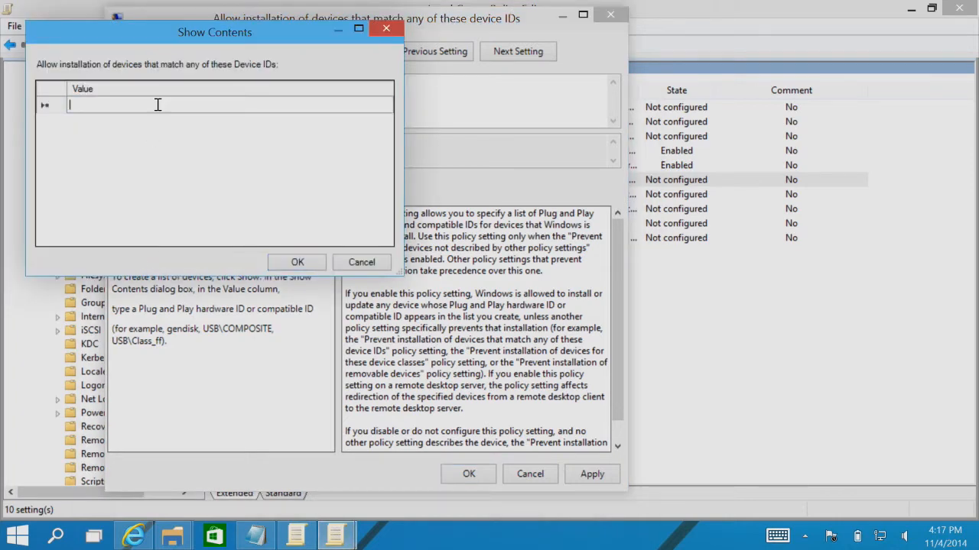
type("KingstonDataTraveler_SE9P")
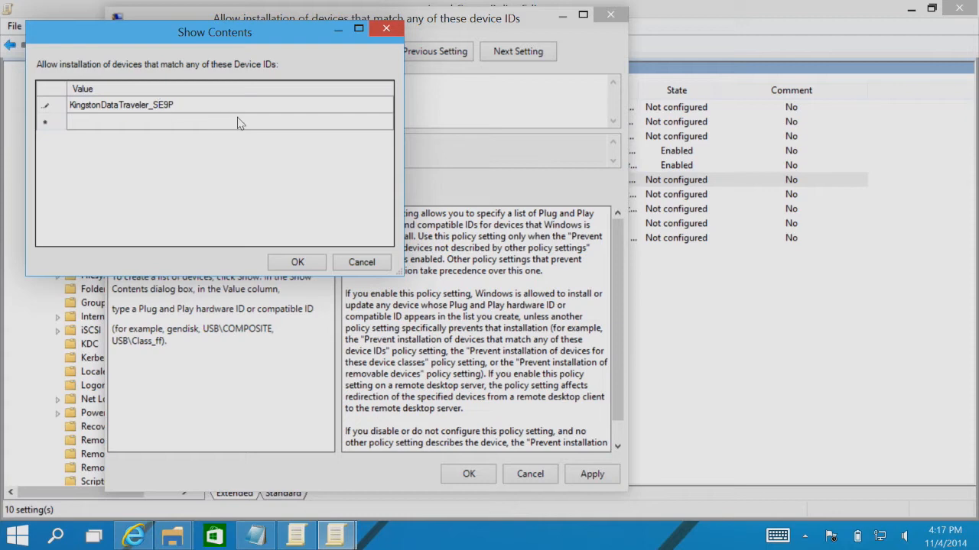
left_click(241, 122)
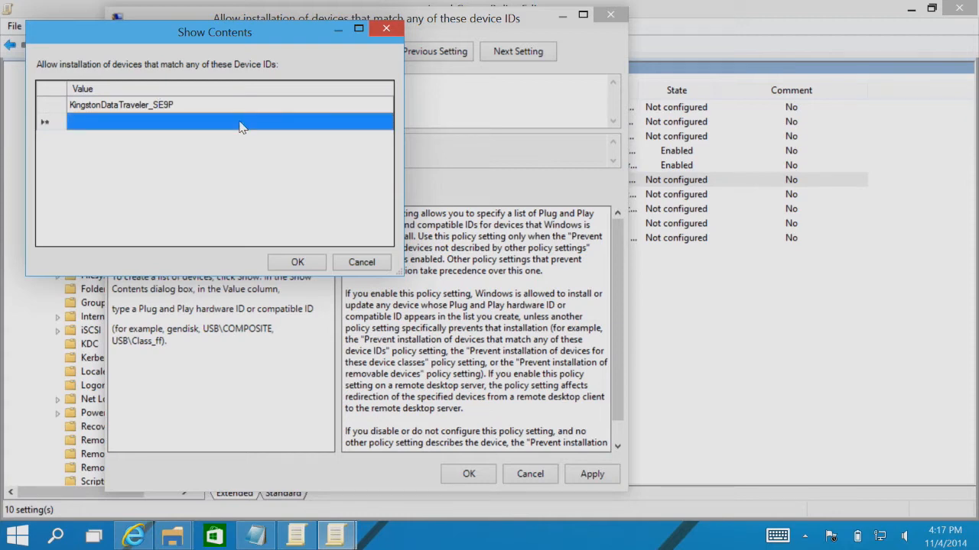
mouse_move(182, 125)
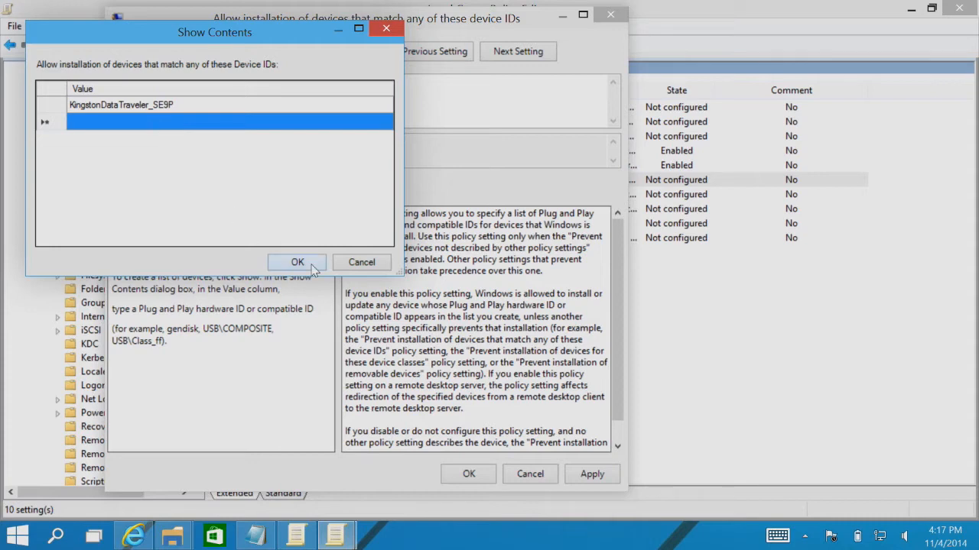
left_click(298, 262)
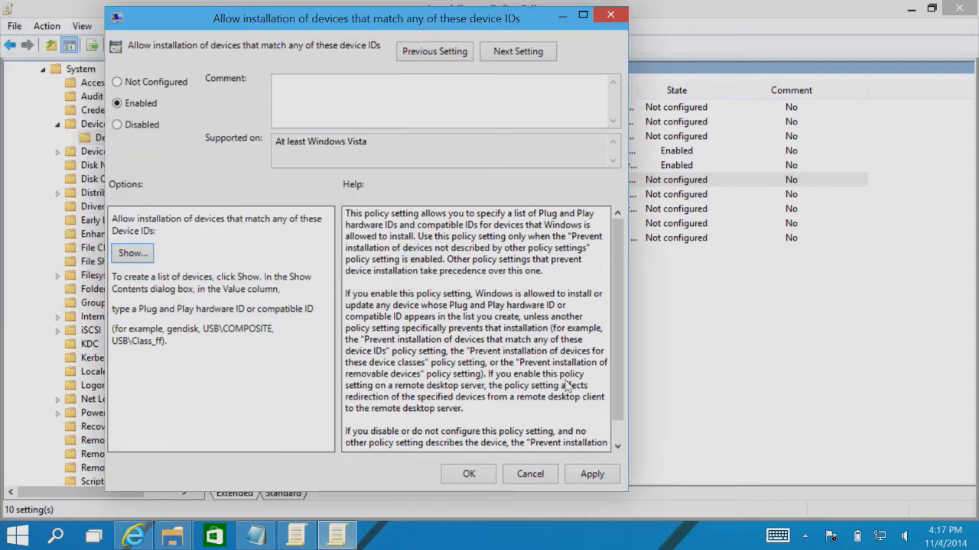
left_click(592, 474)
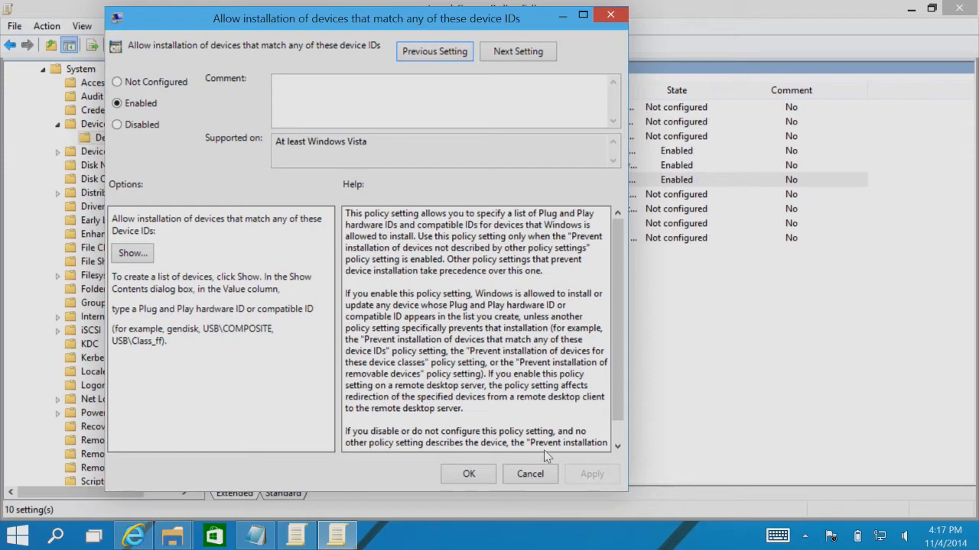
left_click(469, 474)
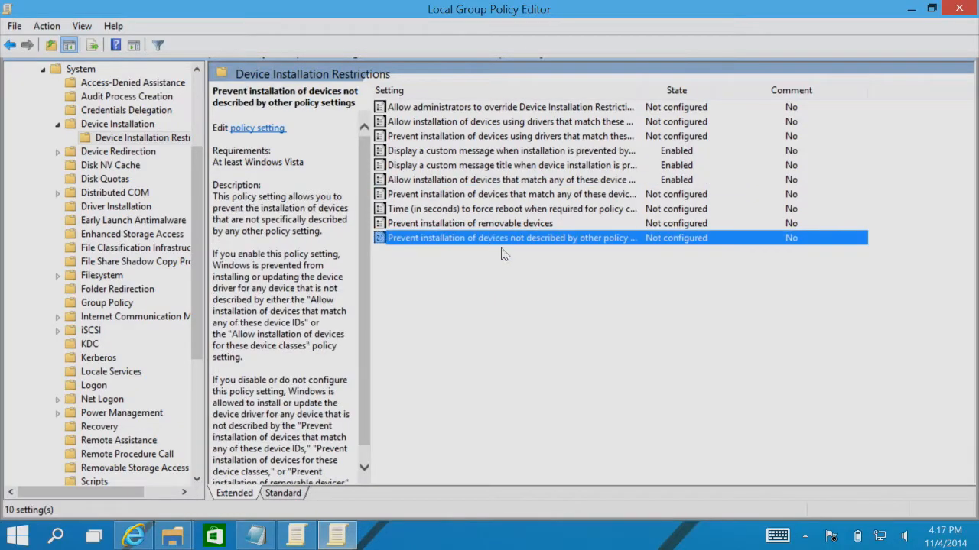
Step: Enable and apply 'Prevent installation of devices not described by other policy settings'
double_click(511, 238)
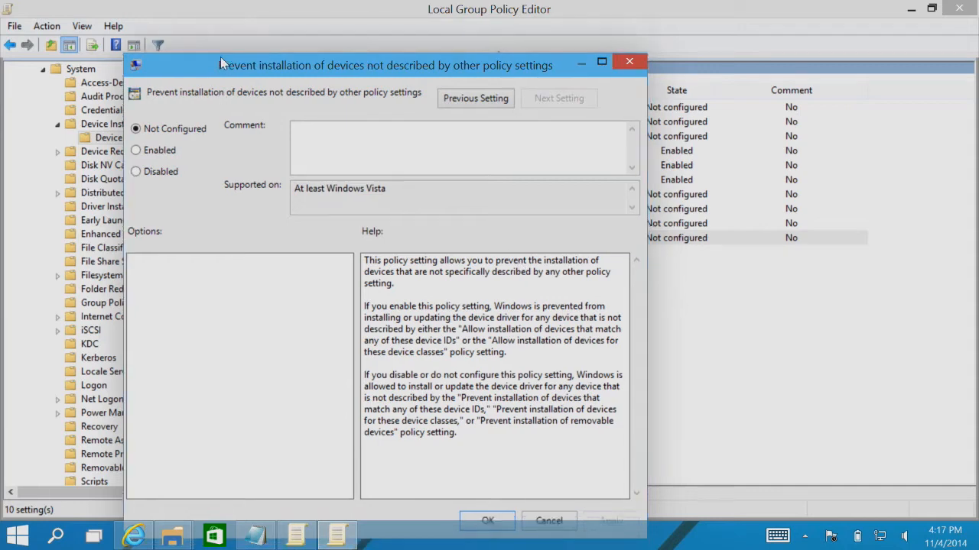
left_click_drag(386, 65, 374, 15)
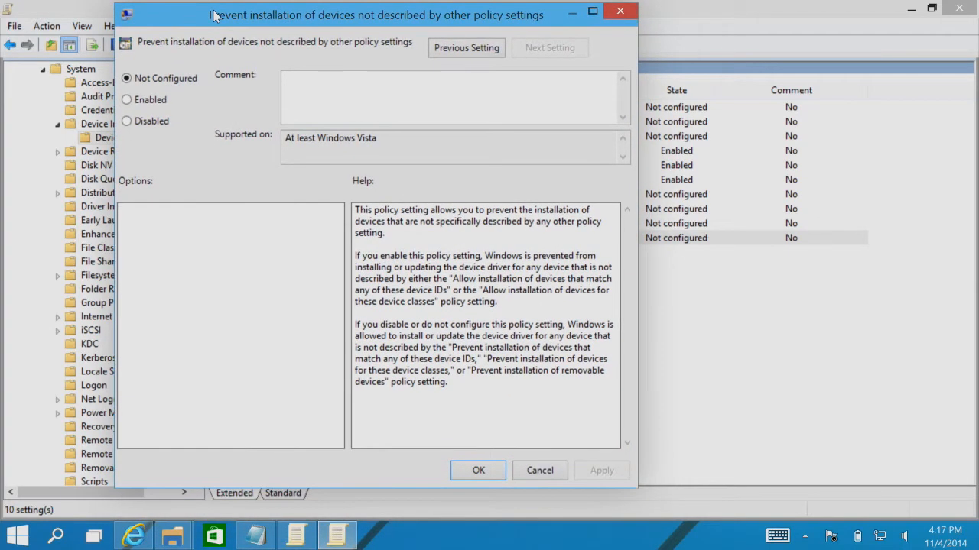
mouse_move(79, 114)
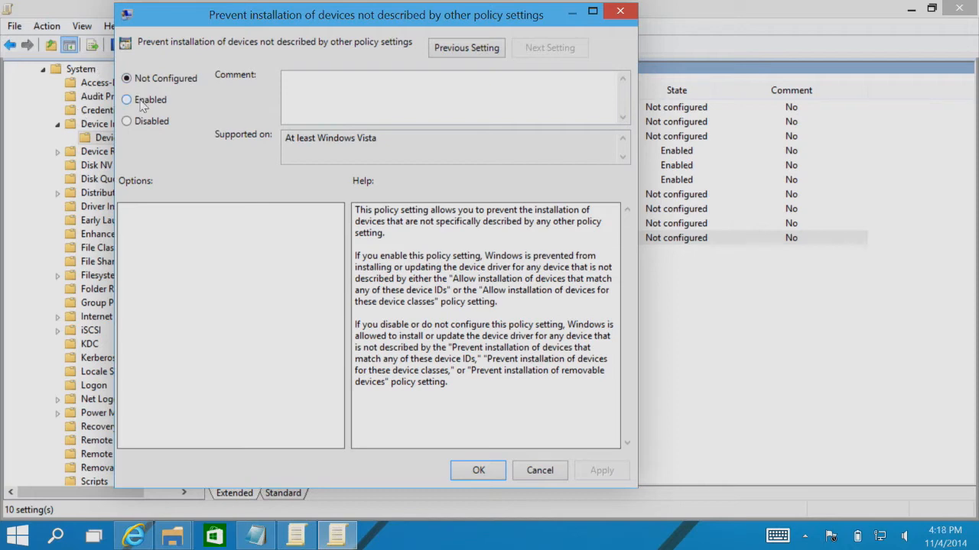
left_click(126, 99)
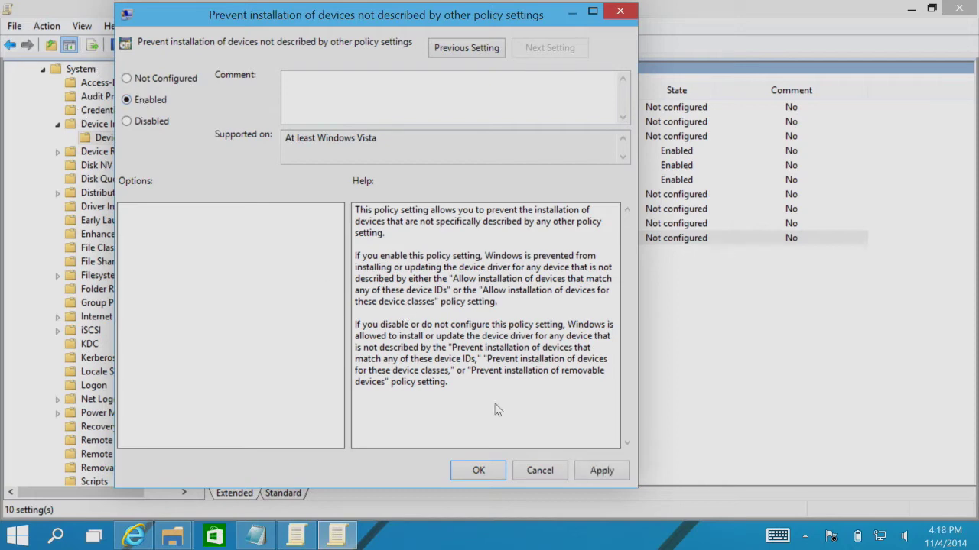
left_click(478, 470)
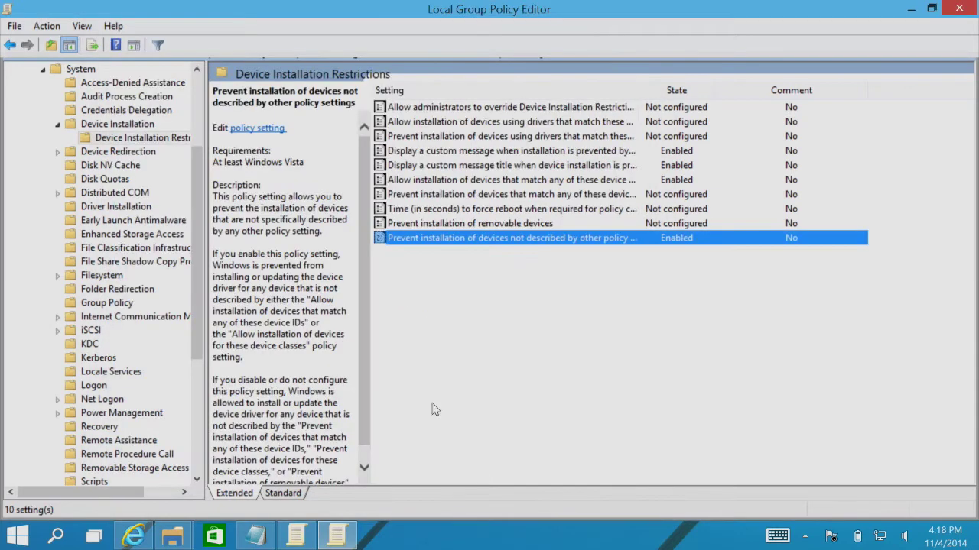
mouse_move(512, 321)
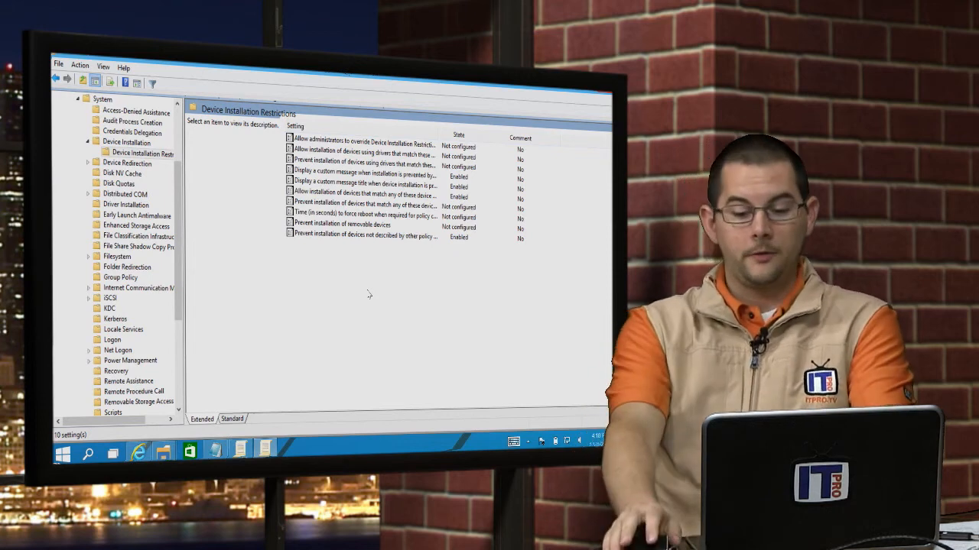
mouse_move(328, 341)
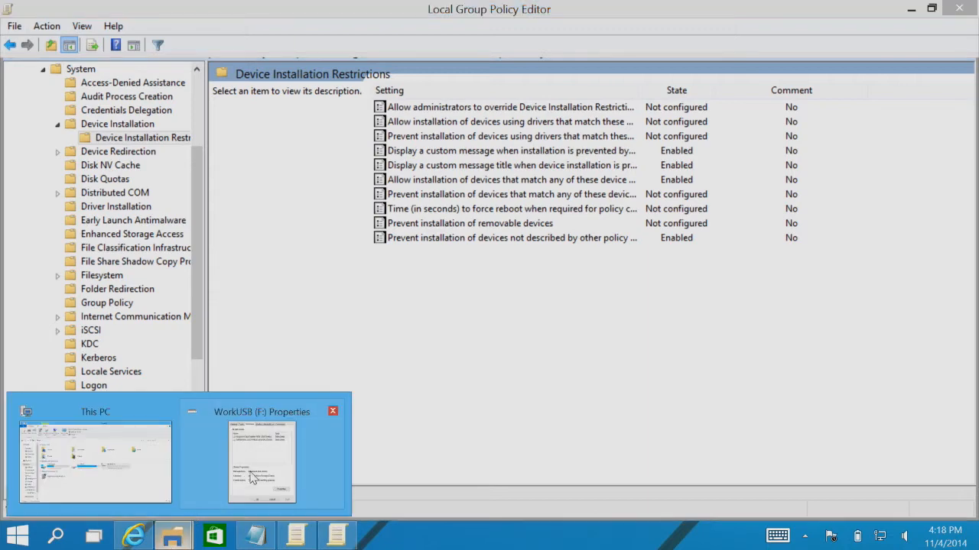
Step: Close the WorkUSB (F:) Properties window and bring This PC back to the front
left_click(261, 462)
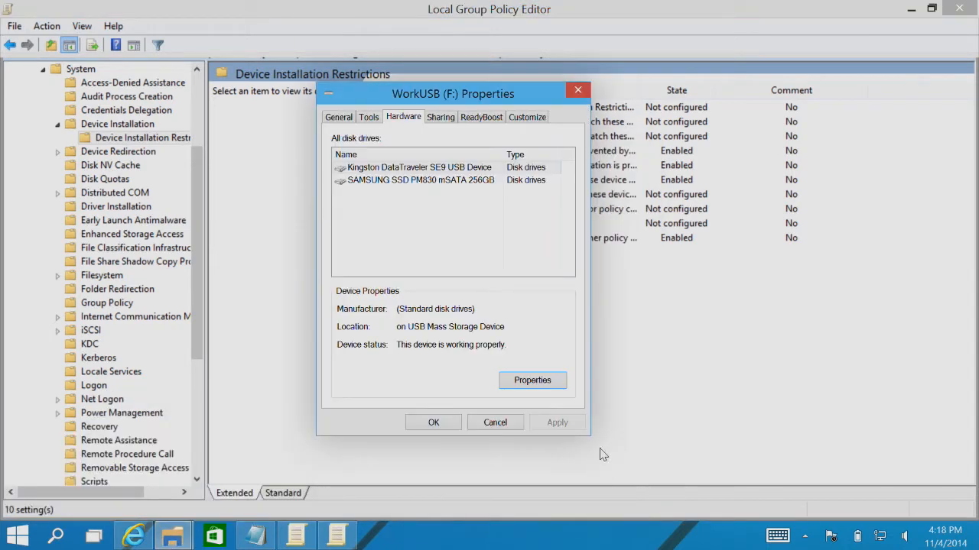
left_click(495, 423)
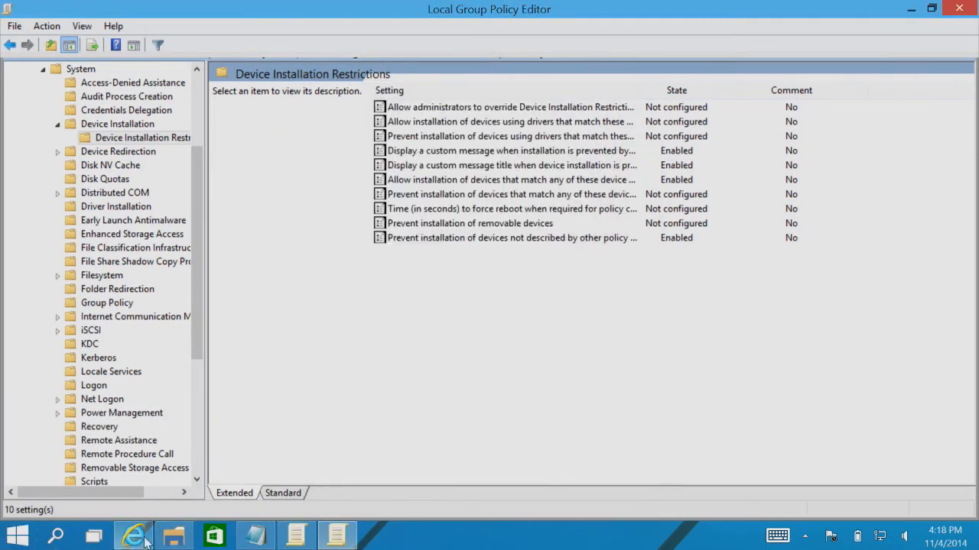
left_click(173, 536)
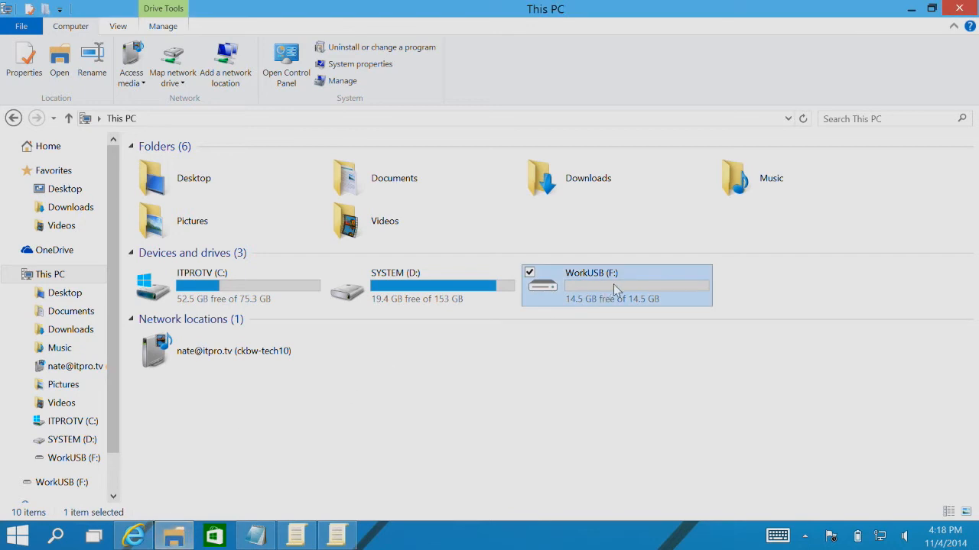
Step: Bring up the WorkUSB (F:) drive's context menu to eject it
right_click(616, 285)
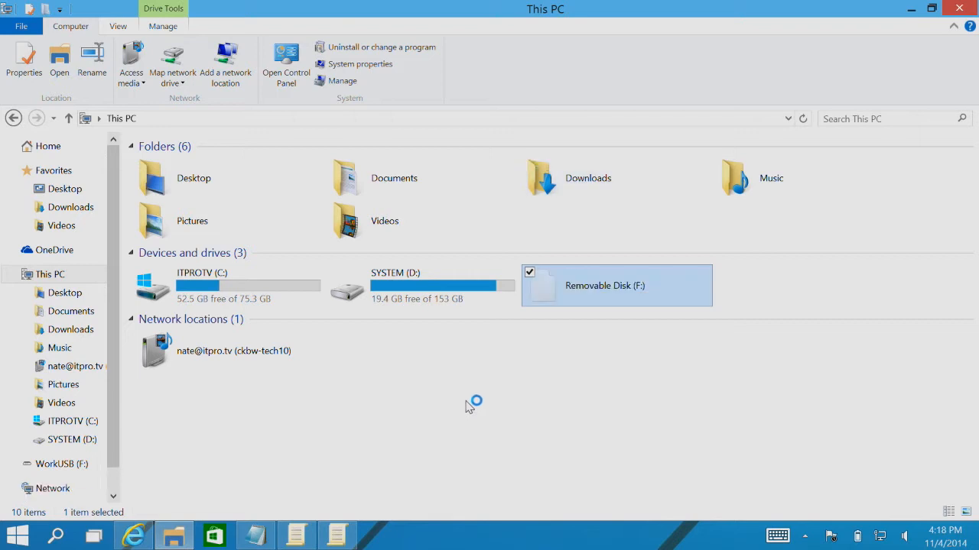
mouse_move(459, 381)
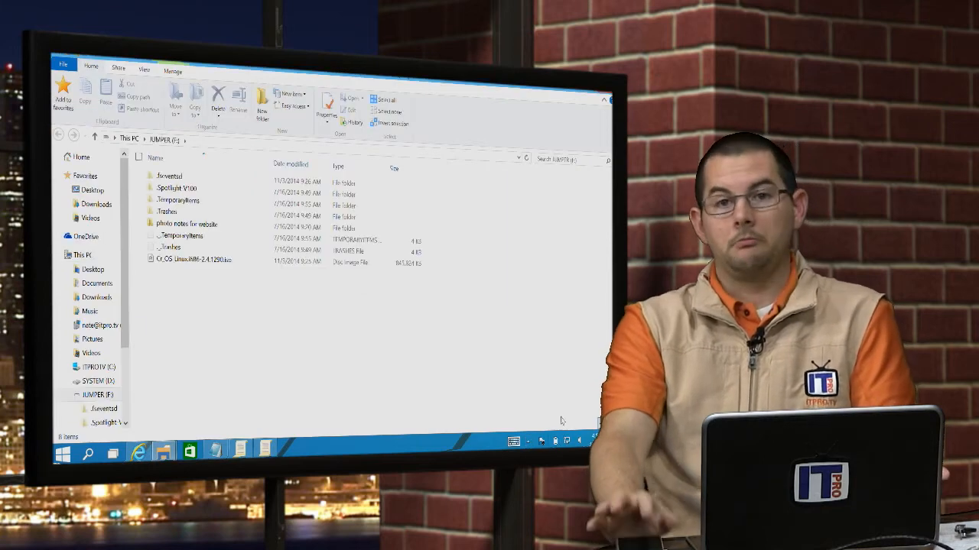
Step: Go to This PC and open the JUMPER (F:) drive's files
left_click(81, 254)
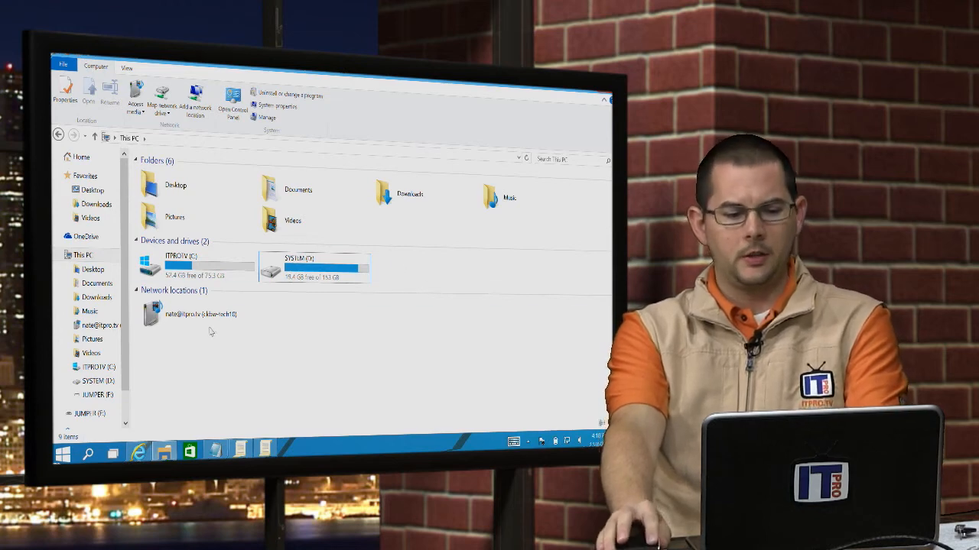
scroll("down", 3)
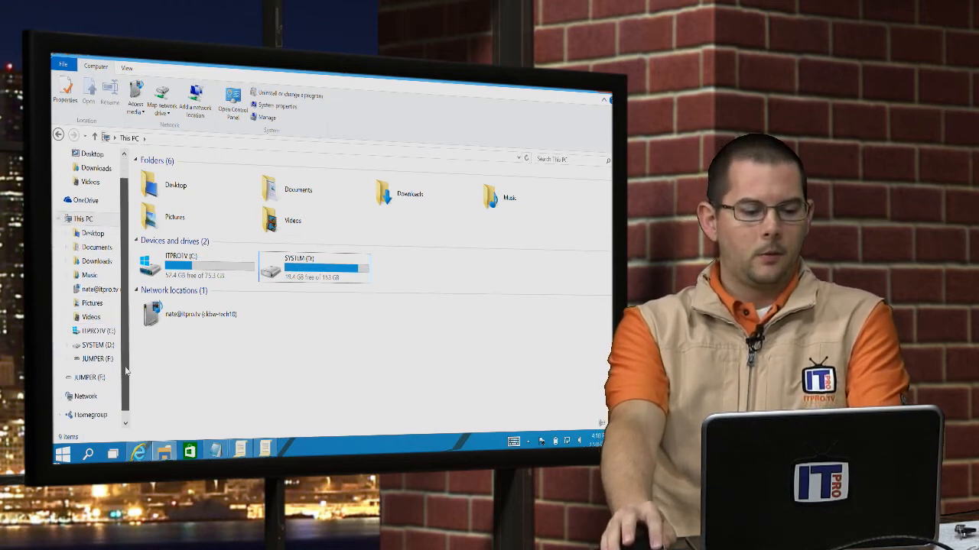
left_click(97, 359)
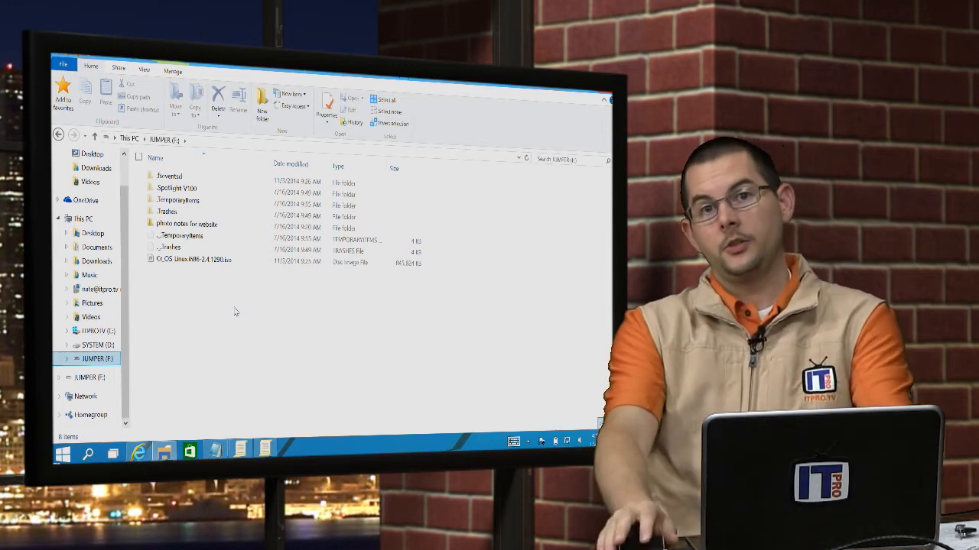
mouse_move(278, 345)
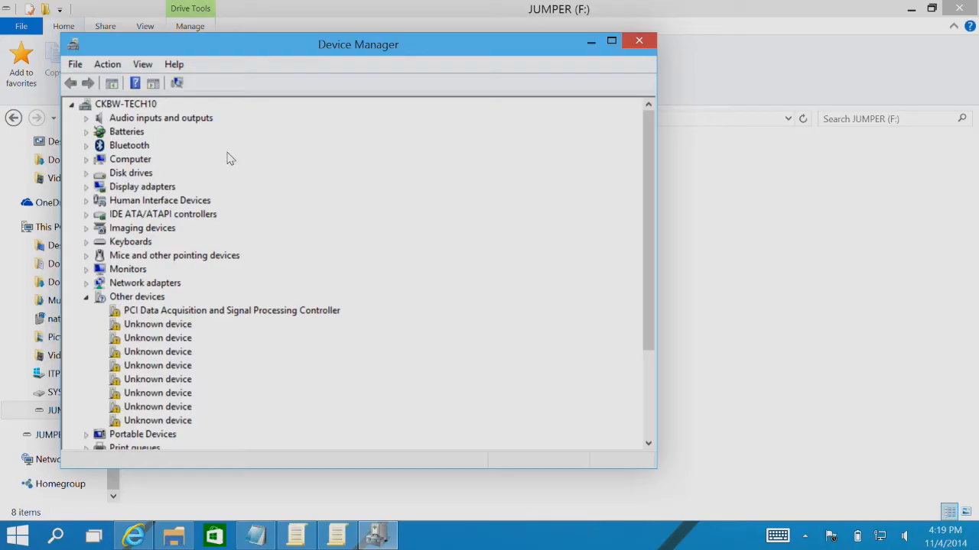
Step: Expand Disk drives and uninstall the ADATA USB Flash Drive USB Device
left_click(86, 173)
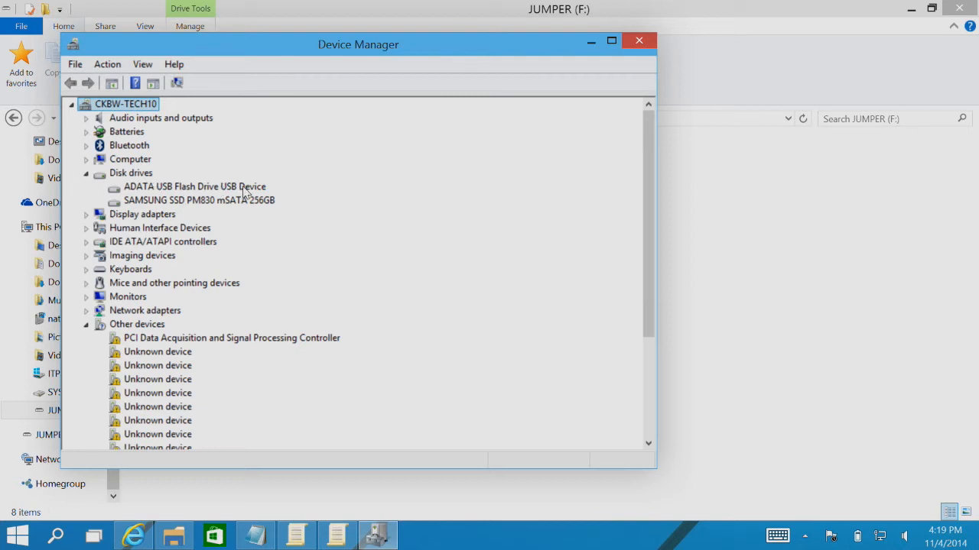
left_click(195, 186)
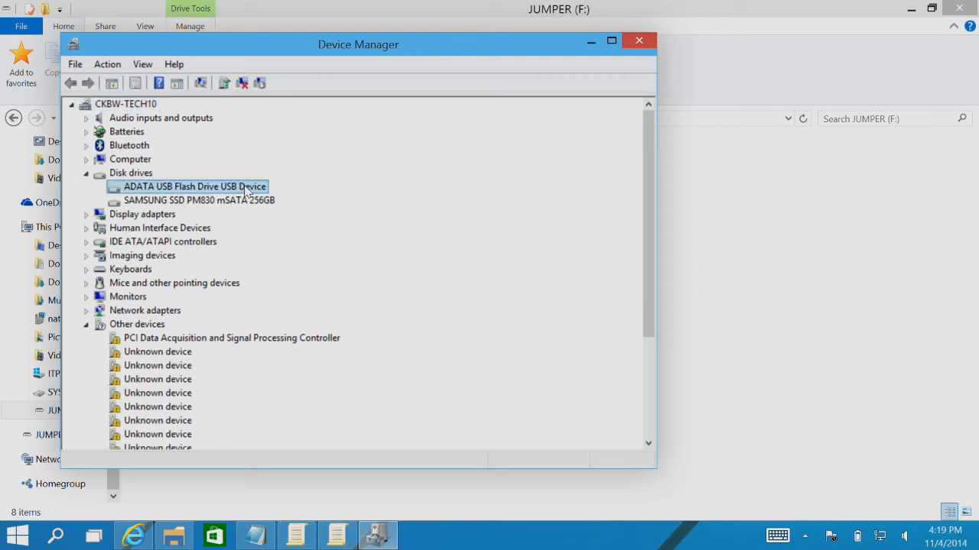
right_click(195, 187)
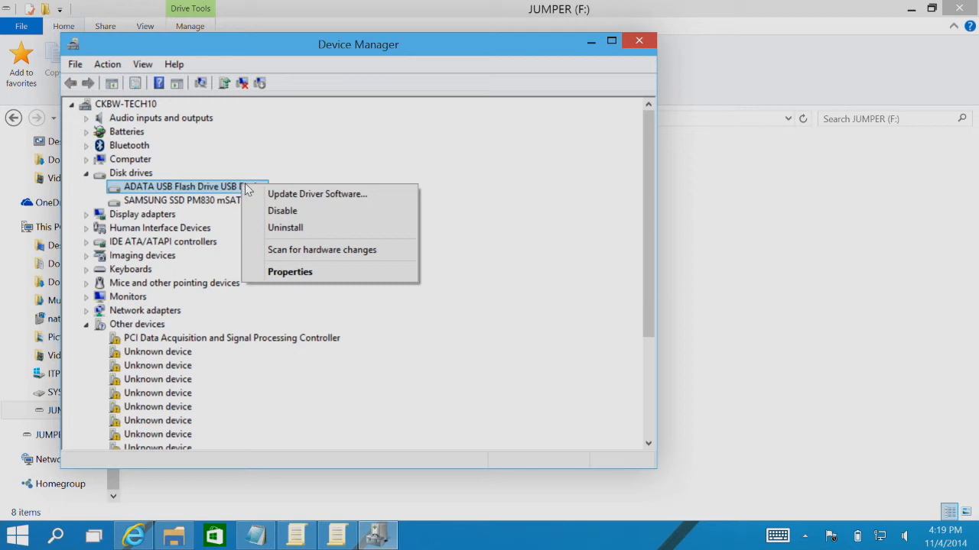
left_click(285, 227)
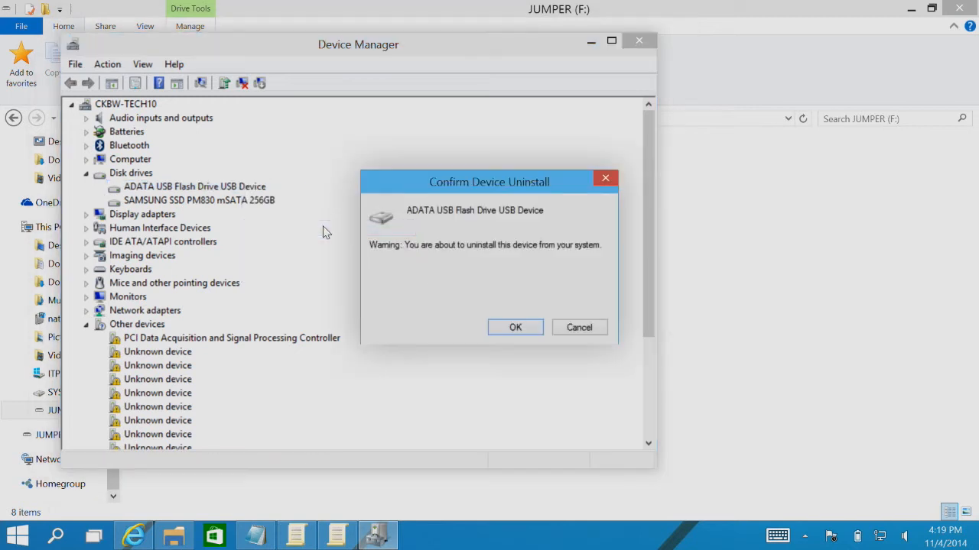
mouse_move(561, 257)
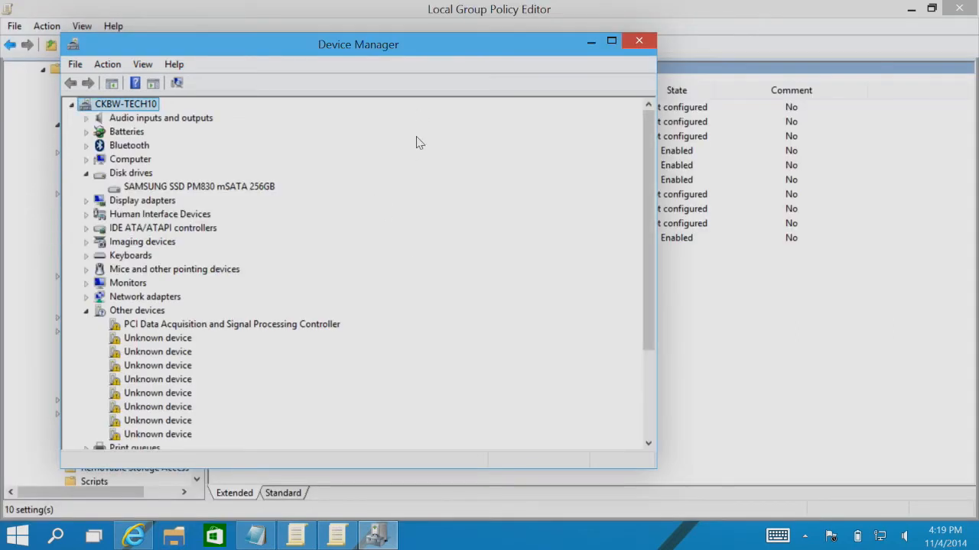
mouse_move(289, 350)
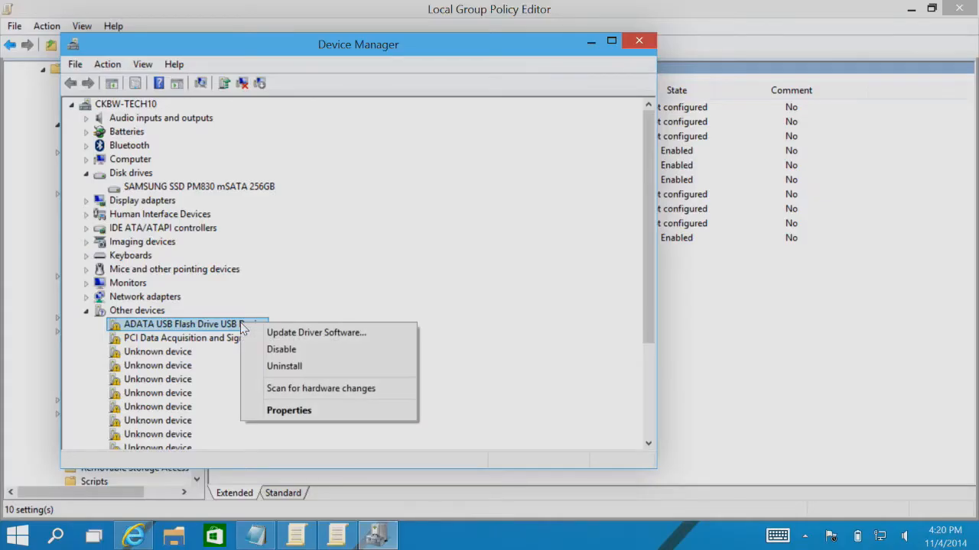
mouse_move(316, 332)
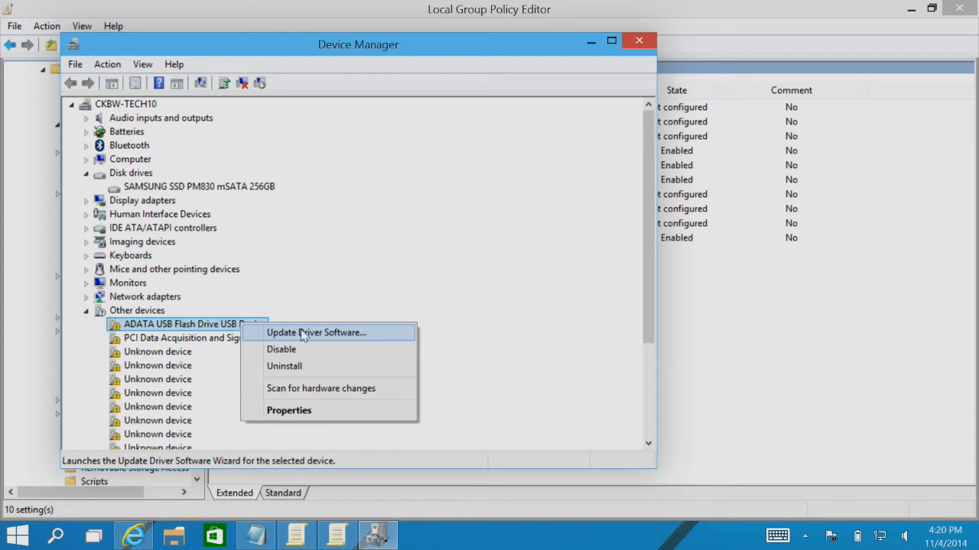
Step: Search automatically for the ADATA drive's driver, which fails with the custom blocked message
left_click(316, 332)
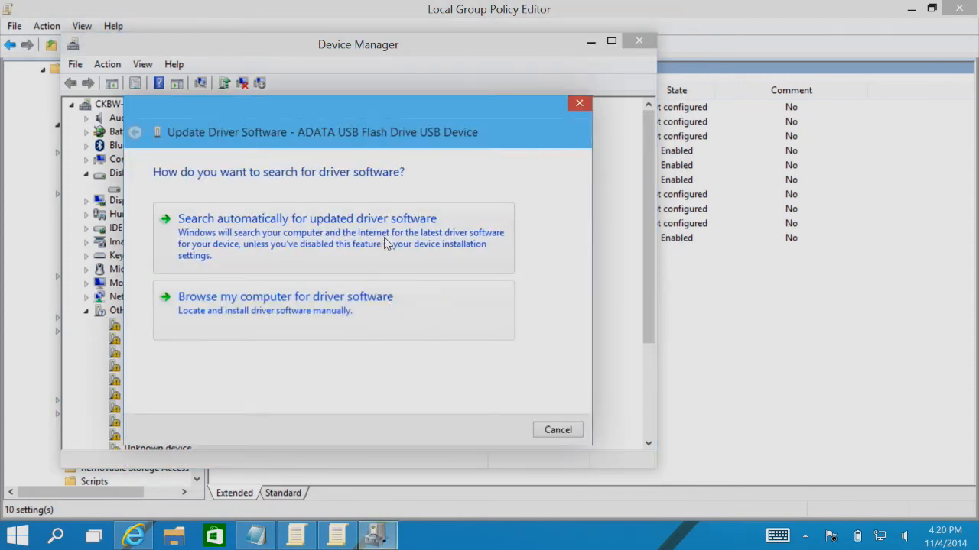
left_click(307, 218)
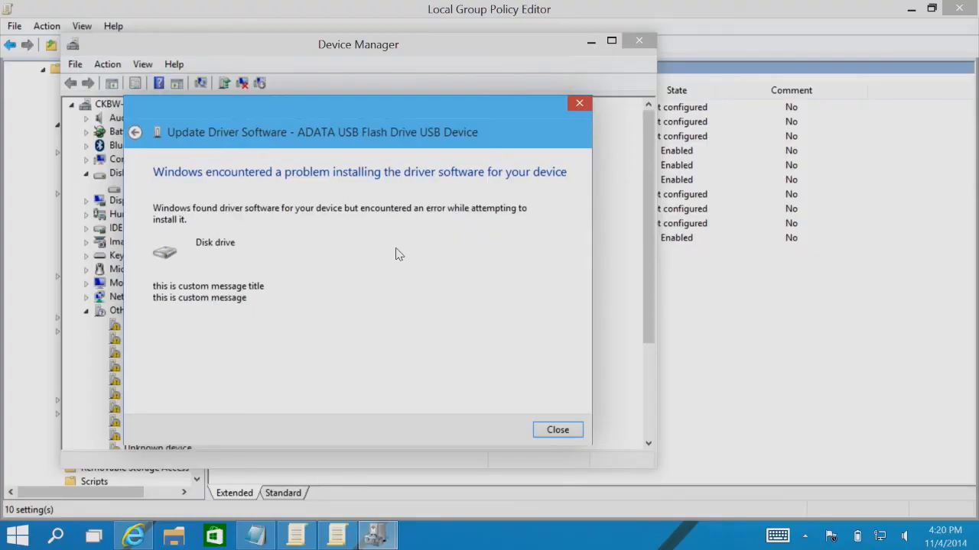
mouse_move(362, 258)
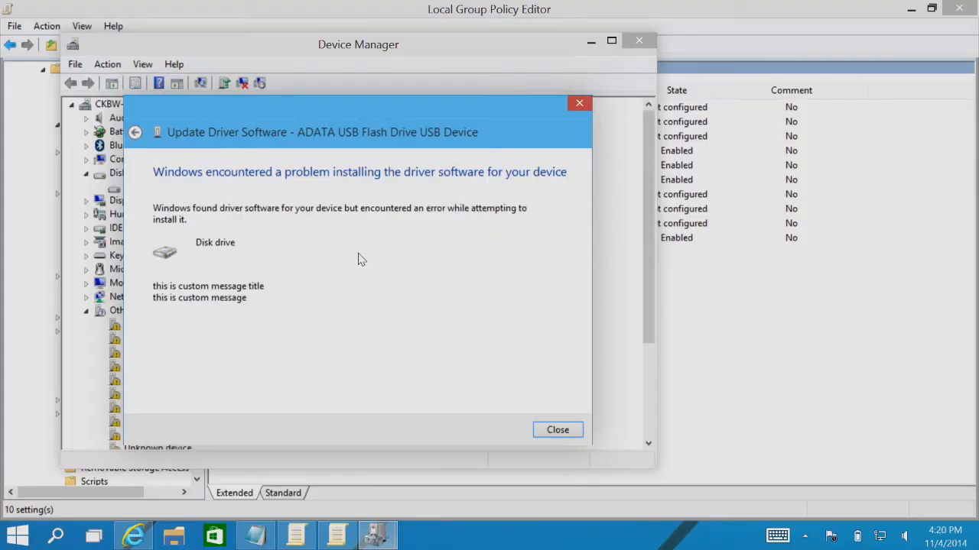
mouse_move(276, 304)
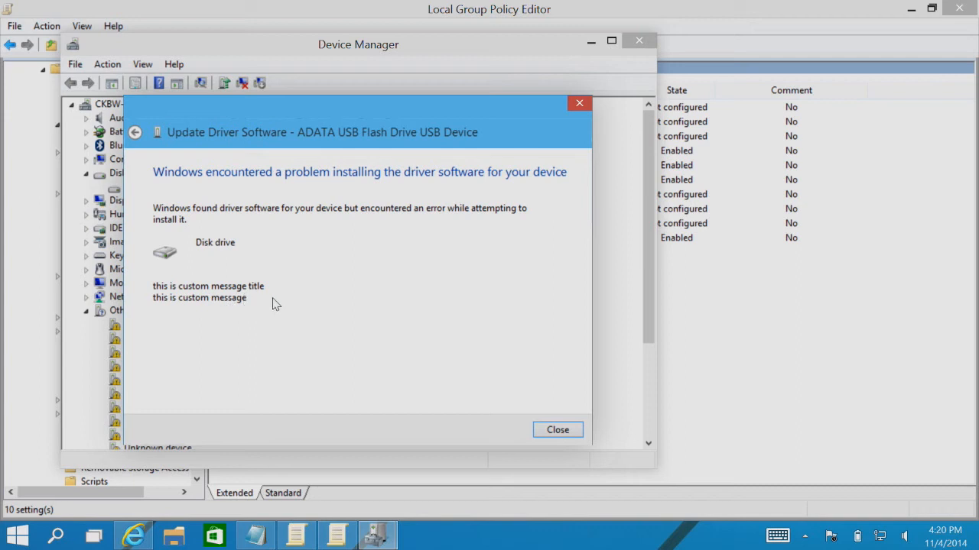
mouse_move(195, 348)
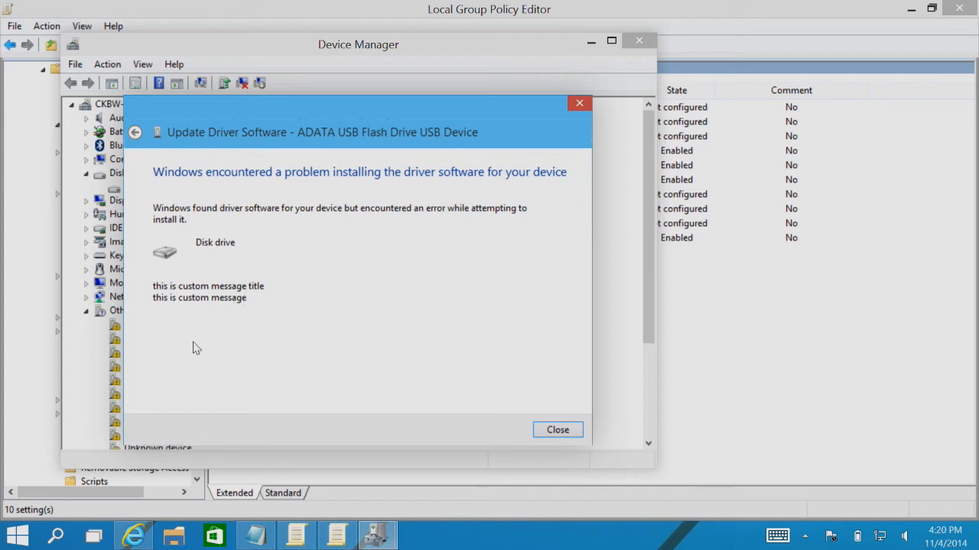
mouse_move(191, 353)
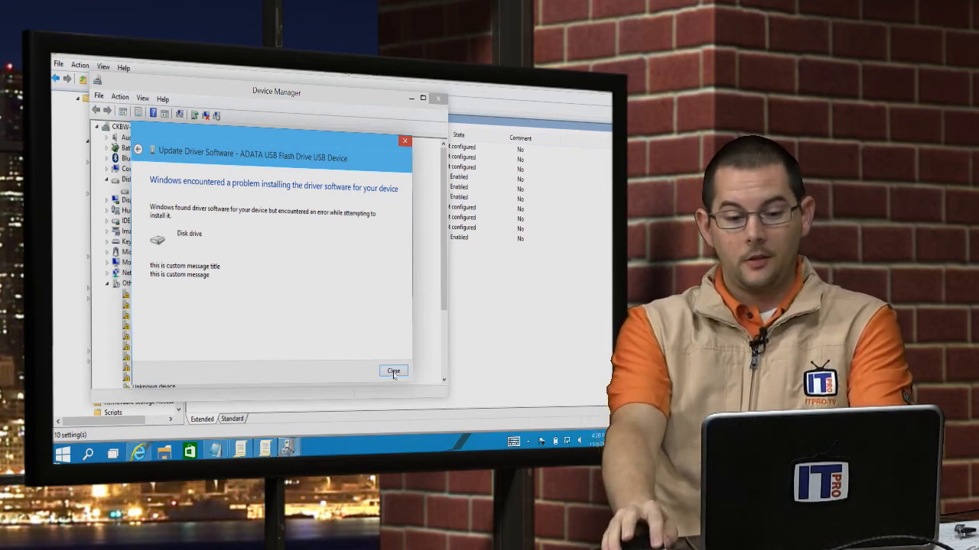
Step: Close the failed driver installation wizard and return to This PC
left_click(393, 372)
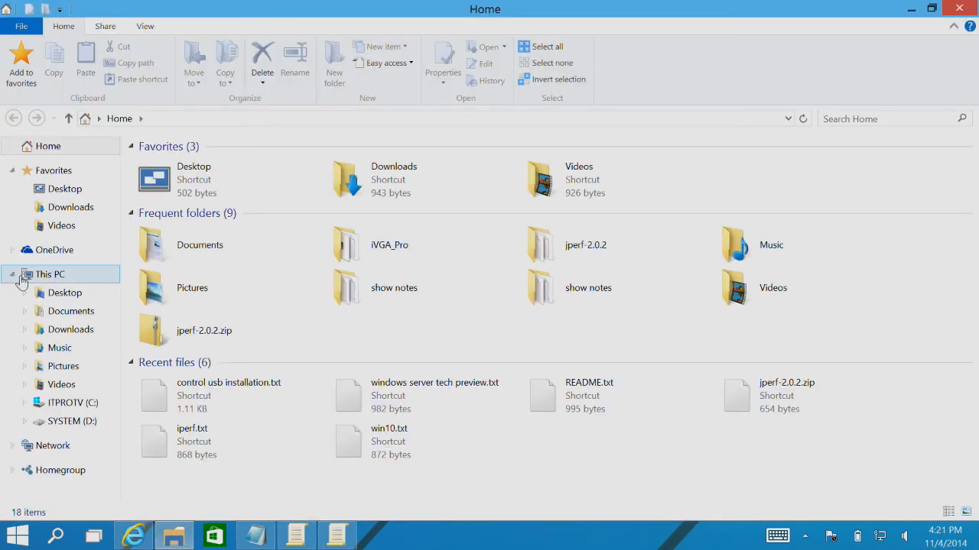
left_click(49, 273)
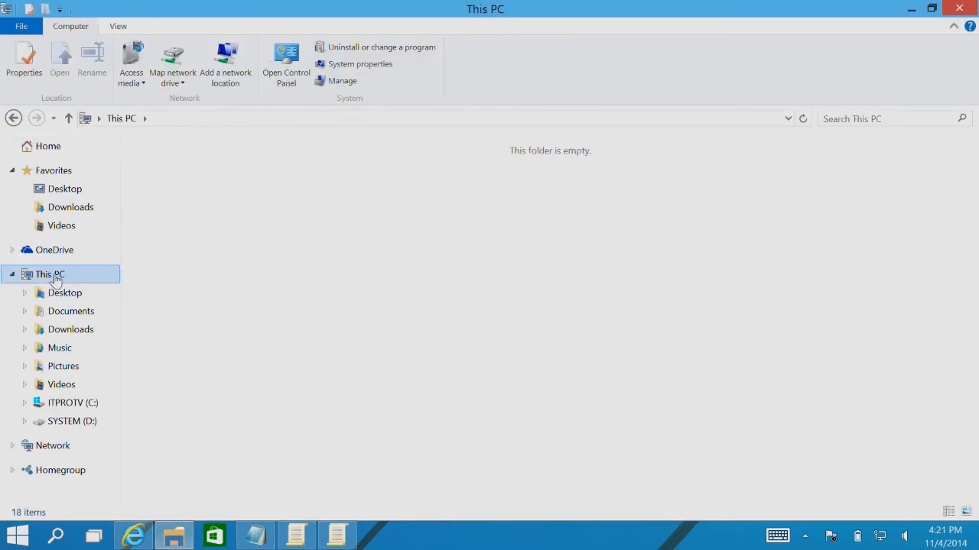